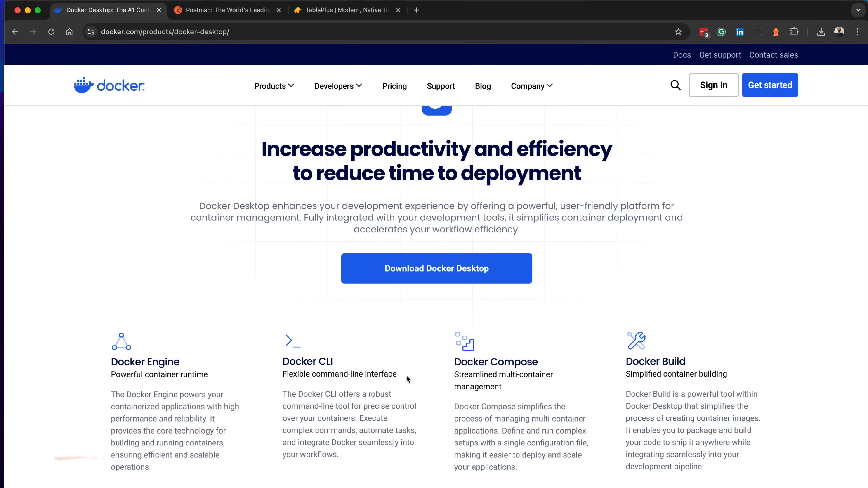
Download Docker Desktop for Mac - Apple Silicon from the Docker site.
{"action": "left_click", "coordinate": [436, 268]}
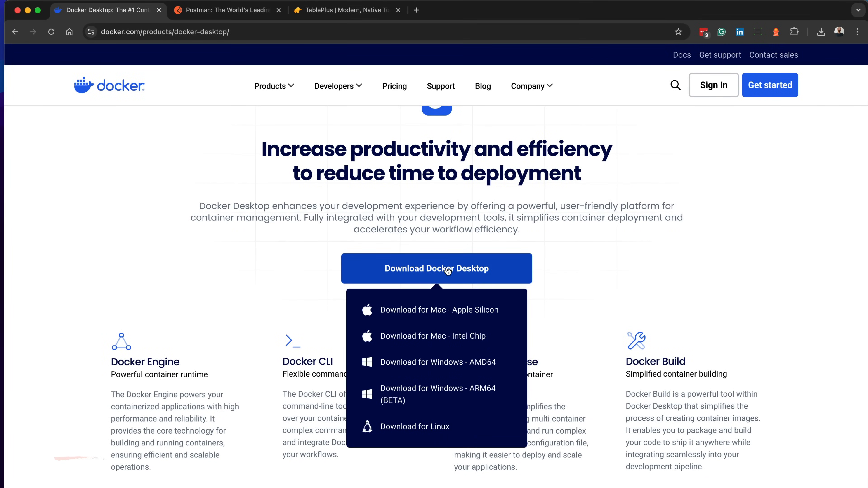
{"action": "mouse_move", "coordinate": [444, 310]}
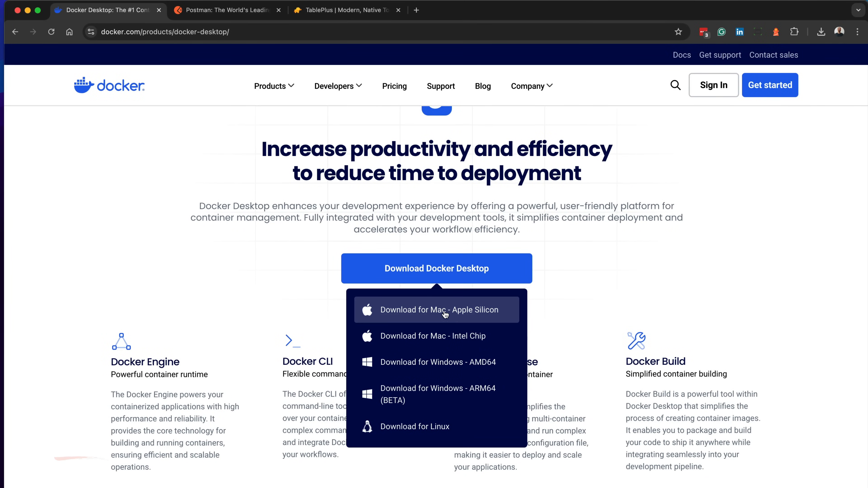
{"action": "left_click", "coordinate": [436, 310]}
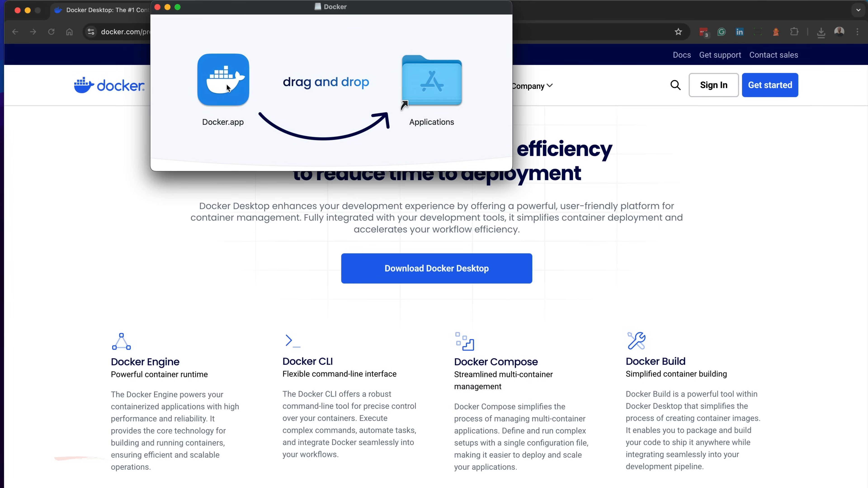
{"action": "mouse_move", "coordinate": [347, 16]}
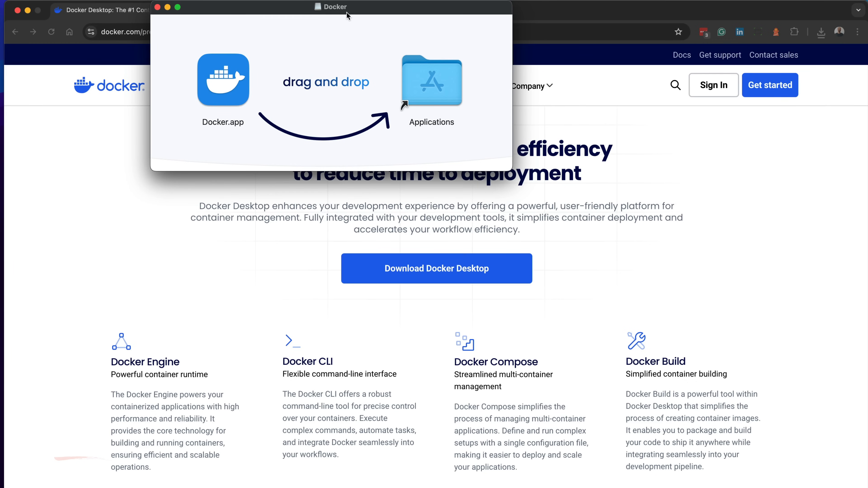
Copy Docker.app into Applications, replacing the older installed copy.
{"action": "left_click_drag", "start_coordinate": [222, 80], "coordinate": [328, 182]}
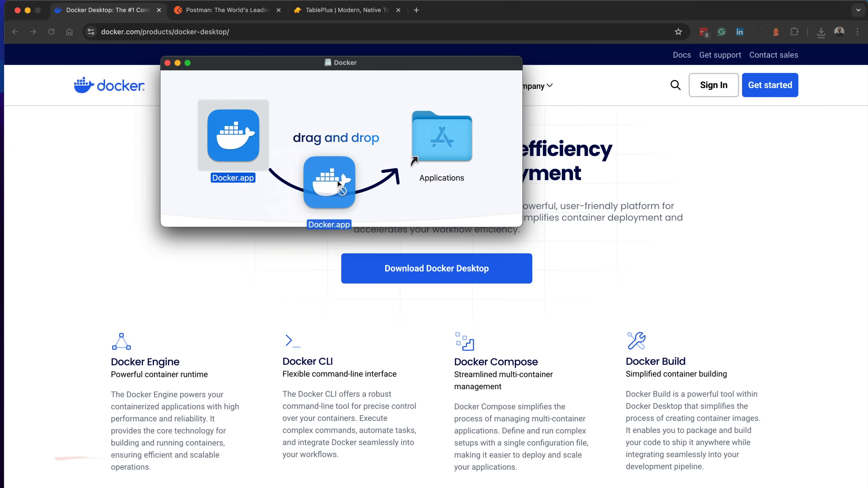
{"action": "left_click_drag", "start_coordinate": [329, 183], "coordinate": [441, 136]}
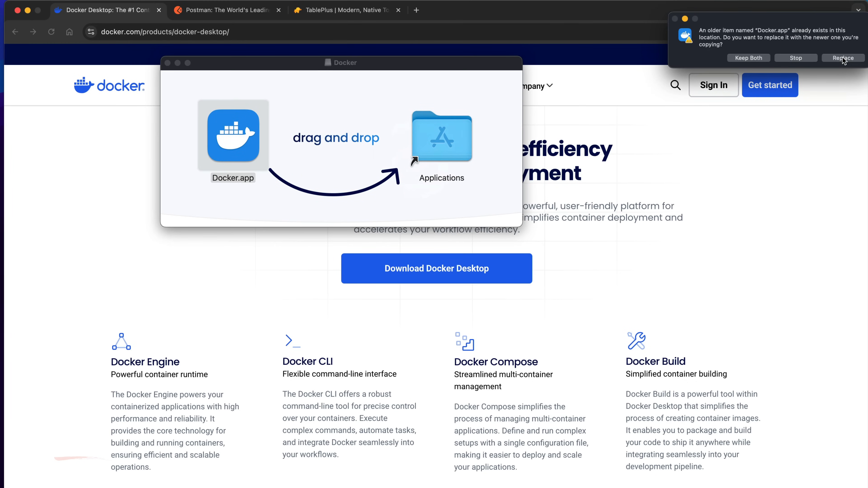
{"action": "left_click", "coordinate": [841, 57]}
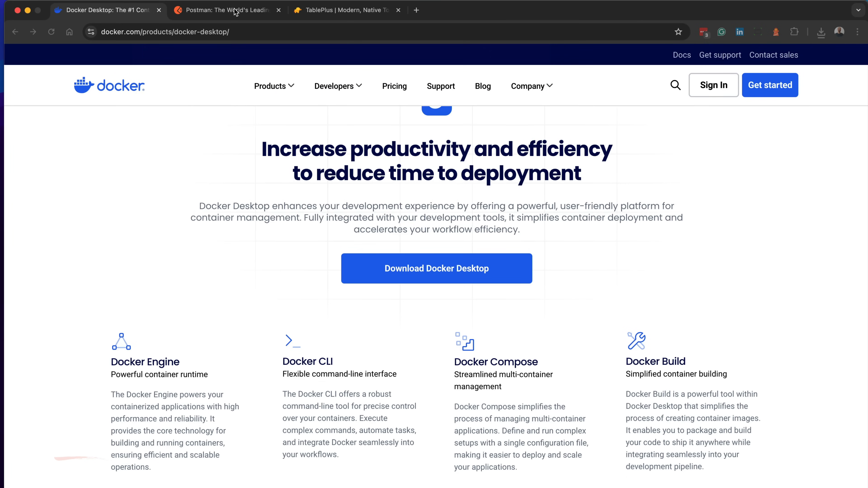
Download the Mac Apple Chip Postman app from the Postman site's download page.
{"action": "left_click", "coordinate": [227, 10]}
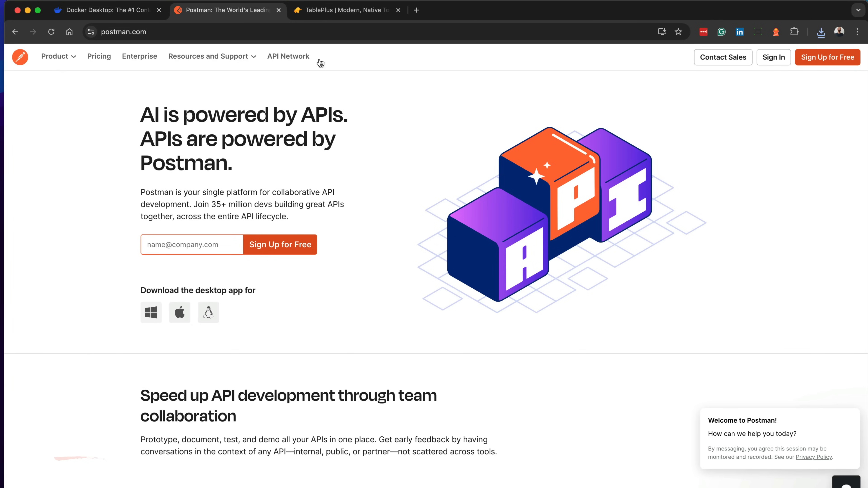
{"action": "mouse_move", "coordinate": [66, 66]}
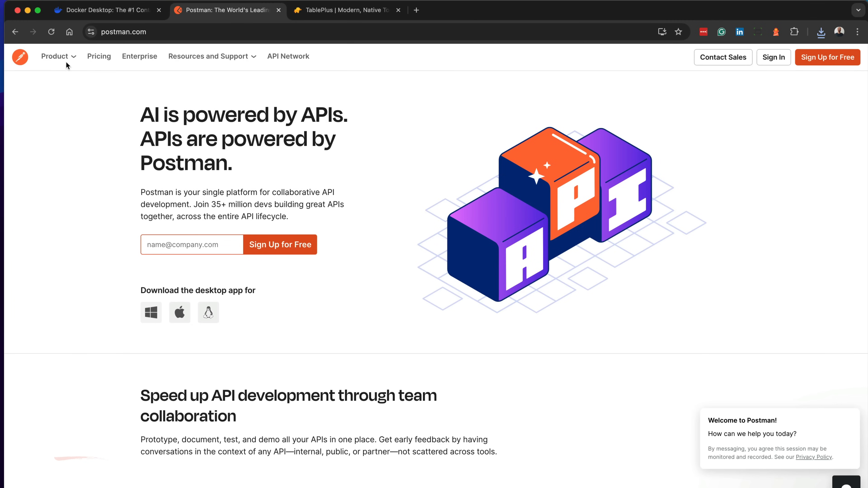
{"action": "left_click", "coordinate": [56, 56]}
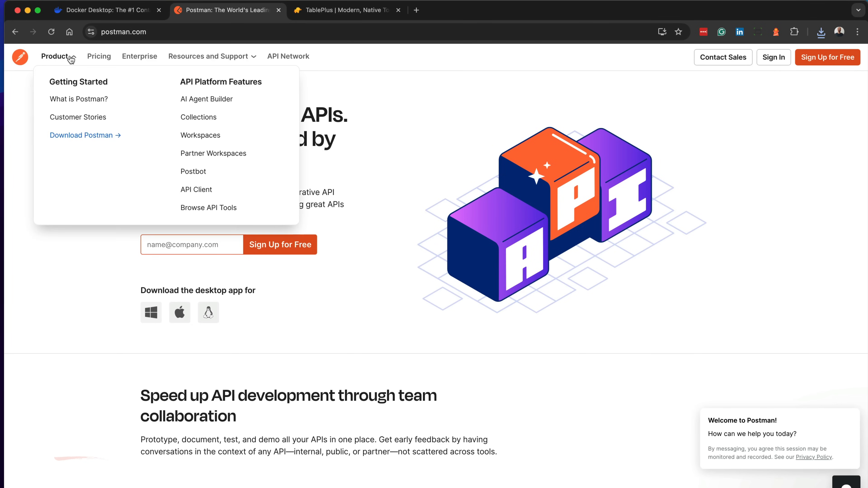
{"action": "left_click", "coordinate": [82, 135]}
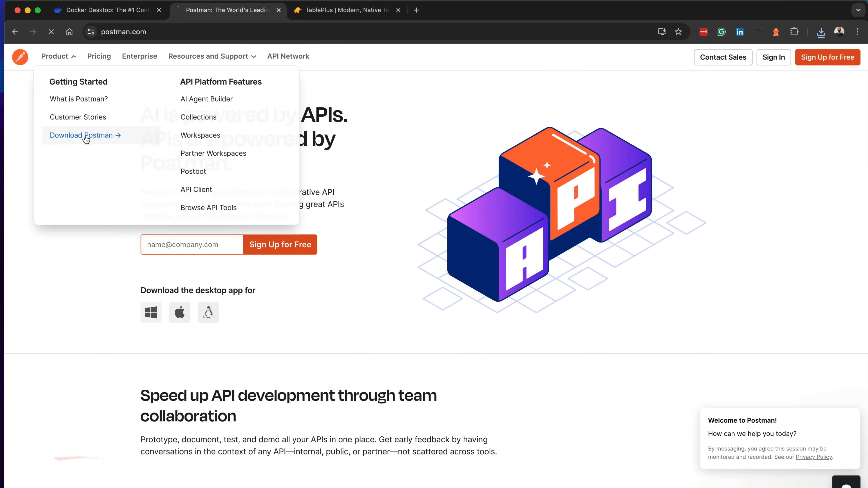
{"action": "left_click", "coordinate": [81, 136]}
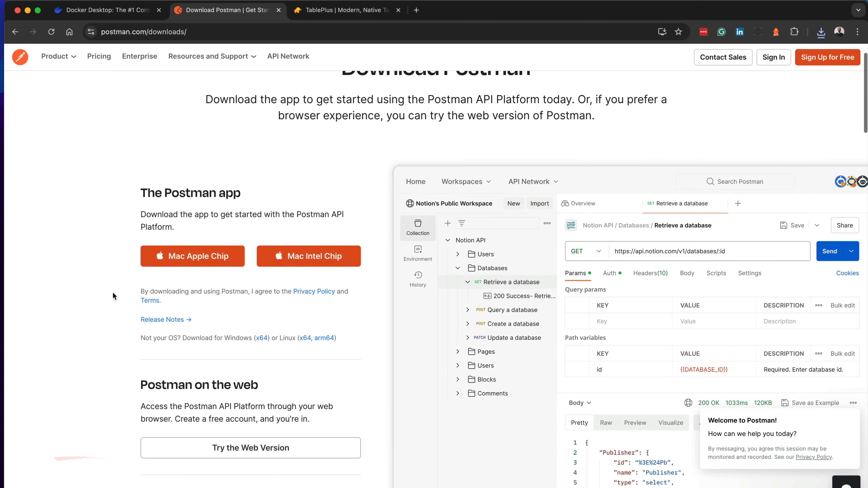
{"action": "mouse_move", "coordinate": [349, 271]}
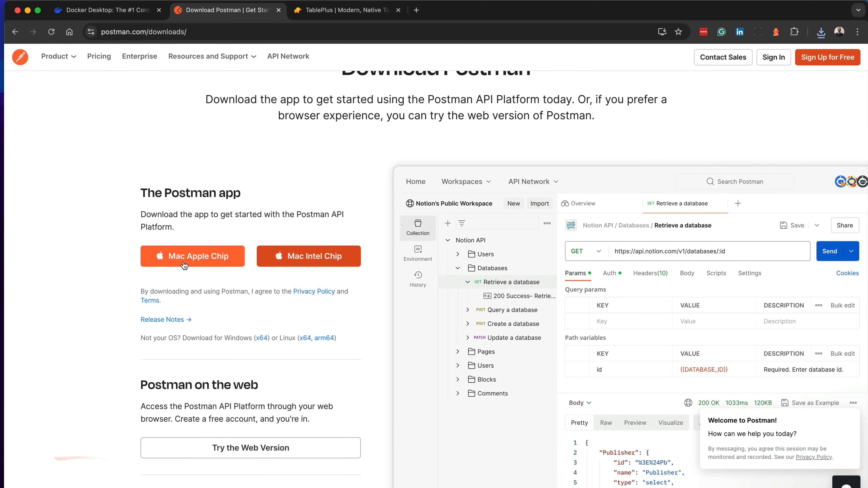
{"action": "left_click", "coordinate": [193, 256]}
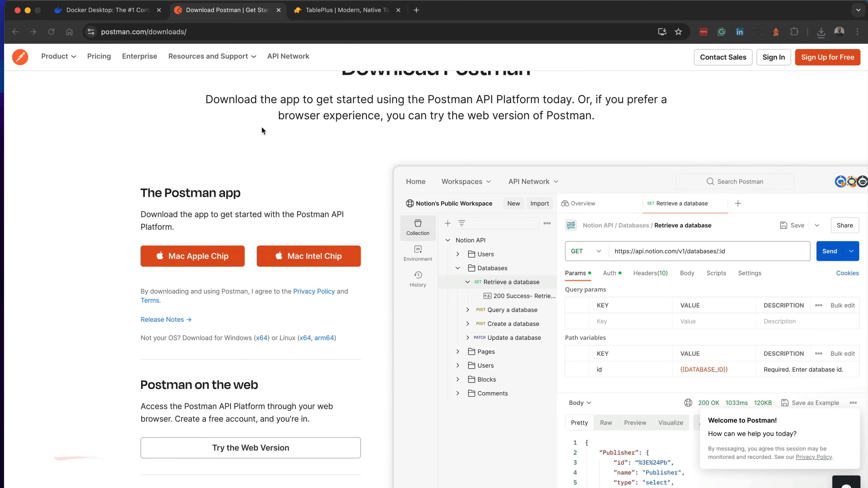
{"action": "mouse_move", "coordinate": [310, 110]}
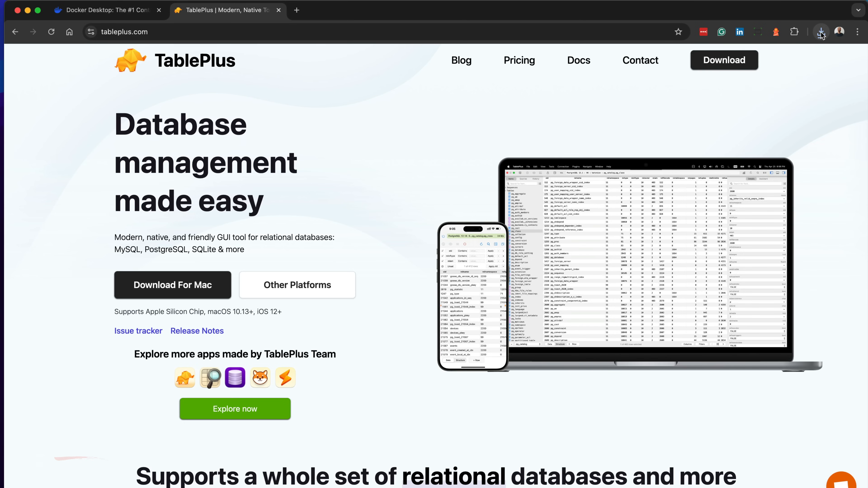
Run the downloaded TablePlus.dmg and copy TablePlus.app into Applications.
{"action": "left_click", "coordinate": [820, 32]}
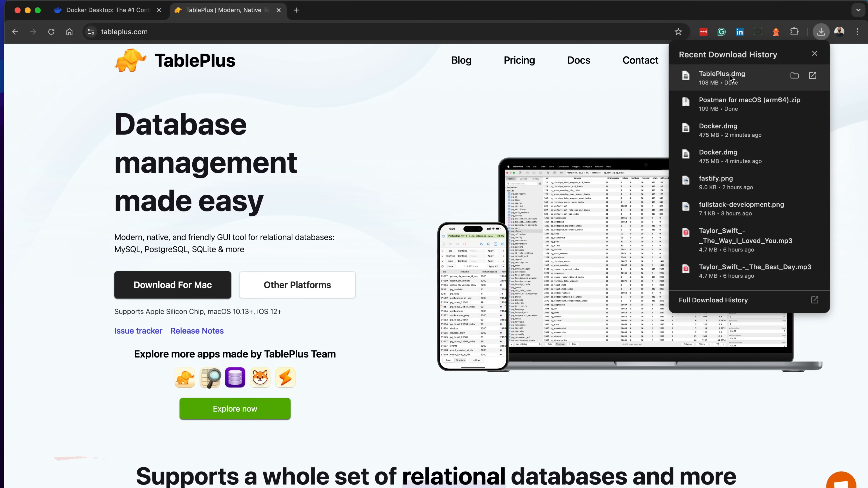
{"action": "left_click", "coordinate": [722, 78]}
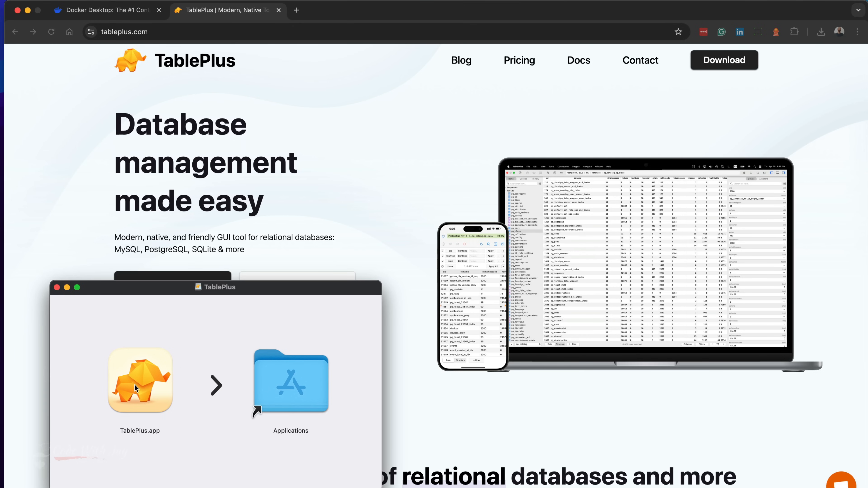
{"action": "left_click_drag", "start_coordinate": [140, 380], "coordinate": [277, 393]}
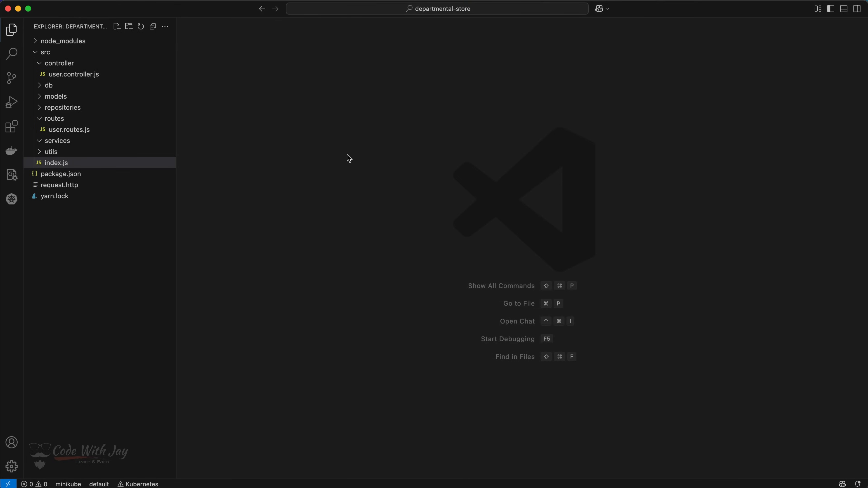
{"action": "left_click", "coordinate": [74, 73]}
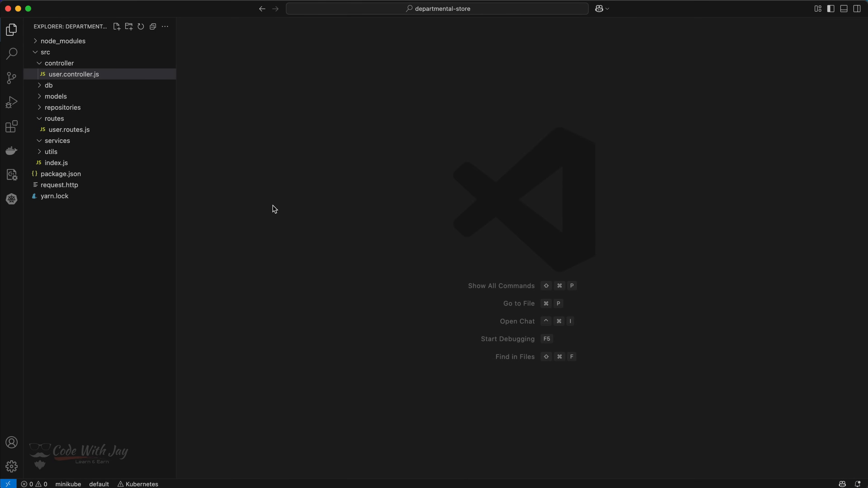
{"action": "left_click", "coordinate": [106, 276]}
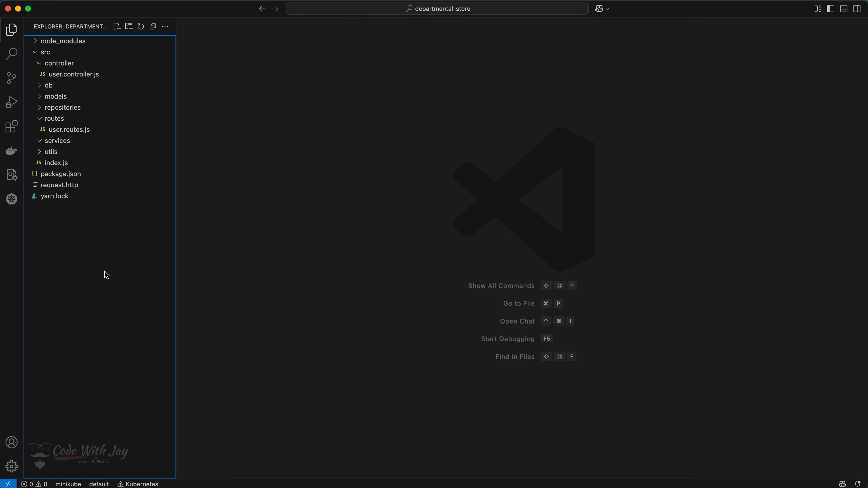
{"action": "mouse_move", "coordinate": [155, 304]}
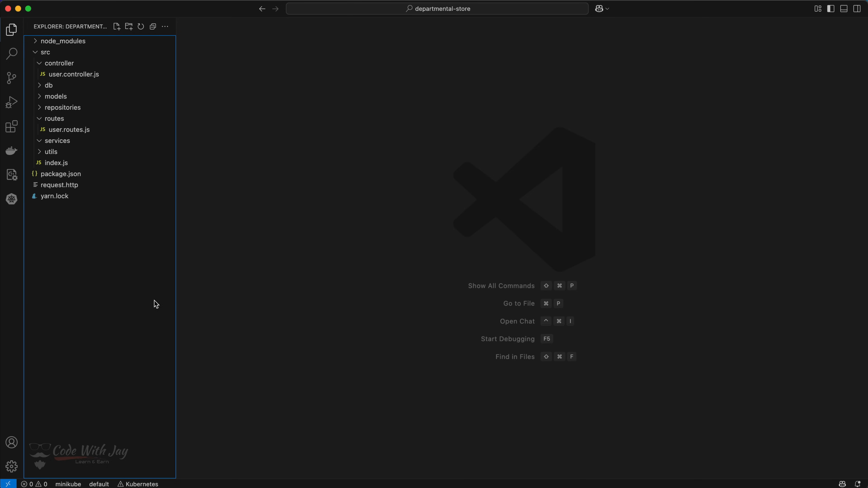
Create a new docker-compose.yaml file in the project root.
{"action": "left_click", "coordinate": [116, 26]}
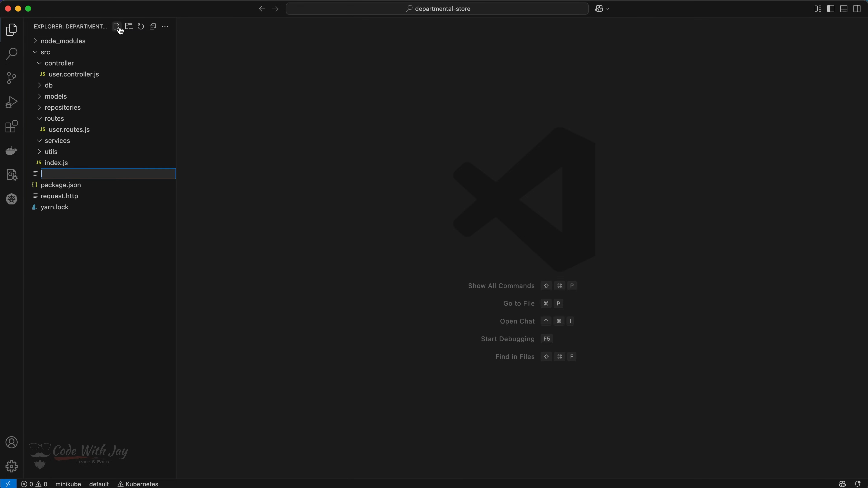
{"action": "type", "text": "docker-c"}
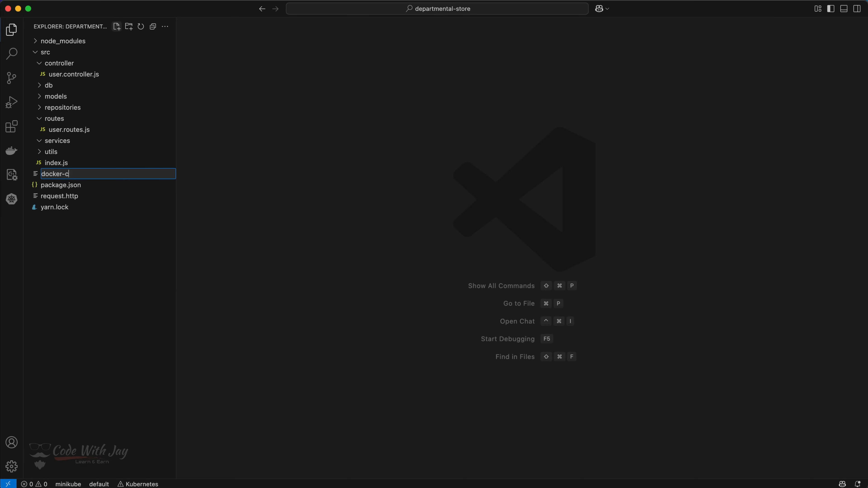
{"action": "type", "text": "ompose.y"}
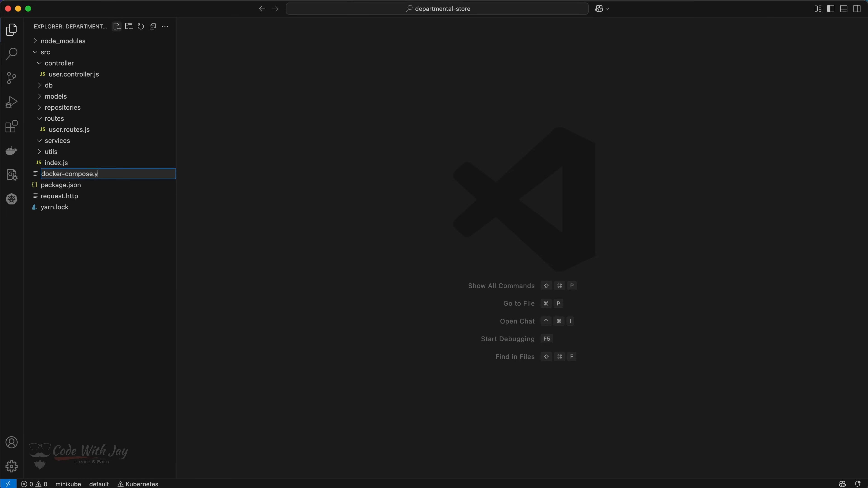
{"action": "type", "text": "aml"}
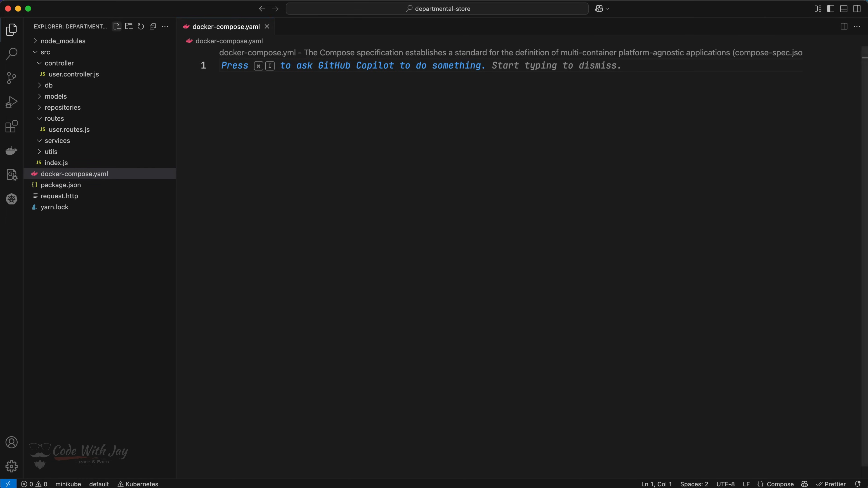
Write the version line and begin the Postgres department-db service definition.
{"action": "type", "text": "version: \"3"}
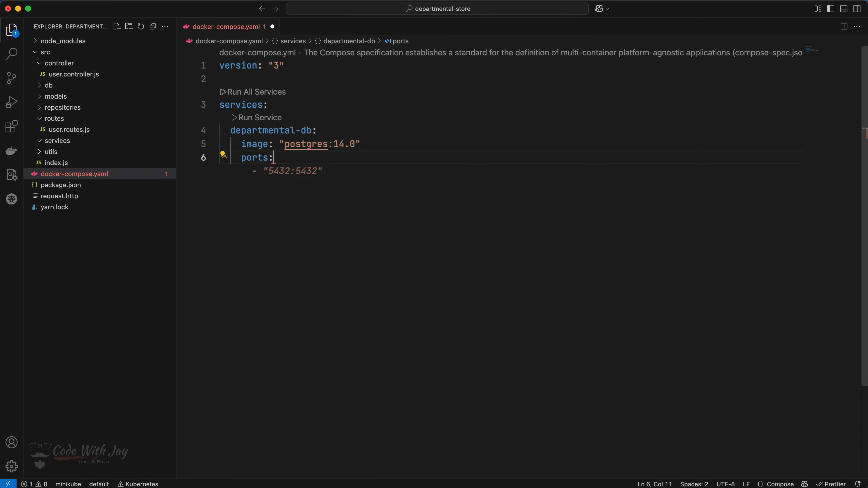
{"action": "type", "text": "POSTGRES_USER: \"department_db_user"}
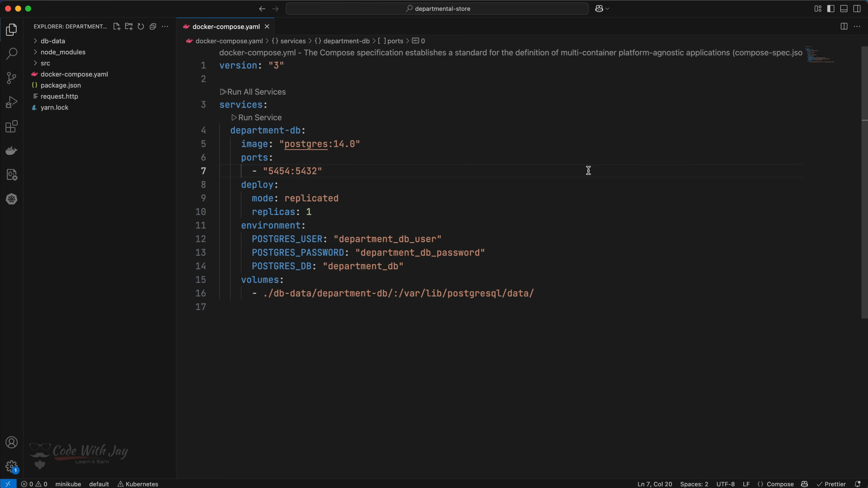
{"action": "mouse_move", "coordinate": [363, 93]}
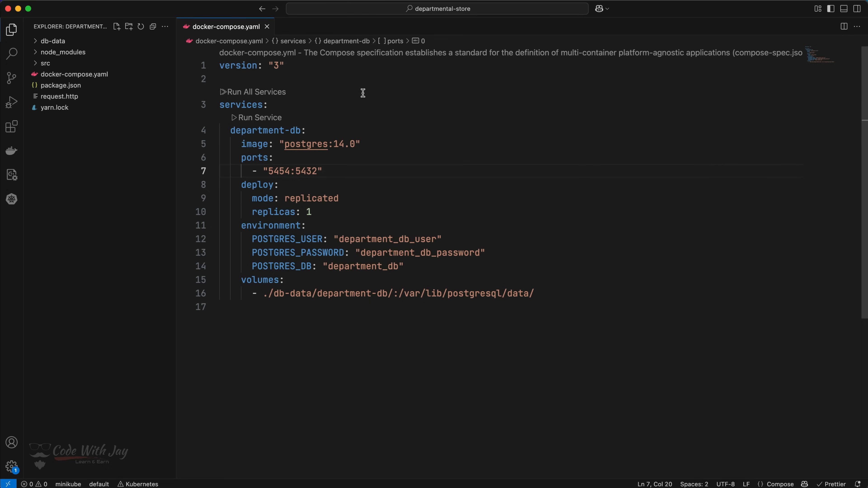
{"action": "triple_click", "coordinate": [252, 66]}
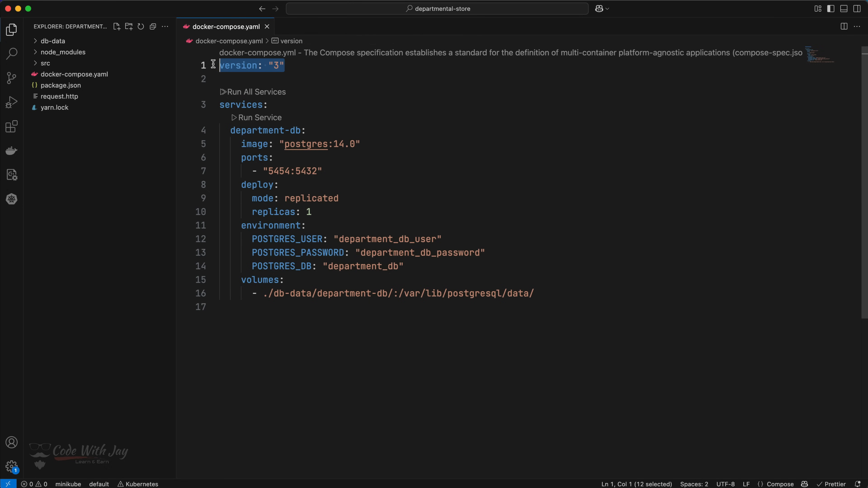
{"action": "left_click", "coordinate": [250, 132]}
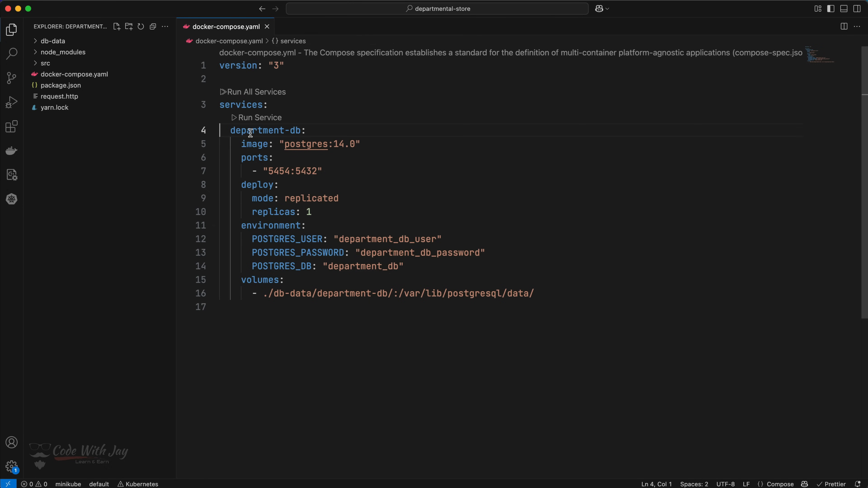
{"action": "mouse_move", "coordinate": [563, 160]}
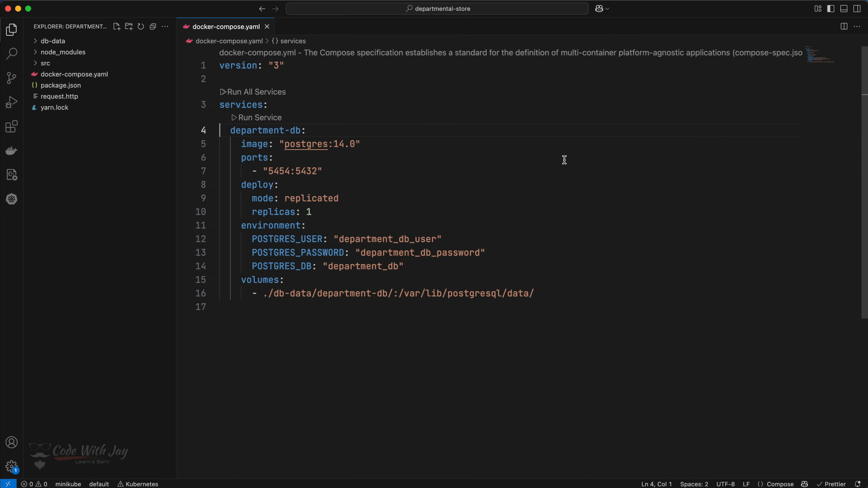
{"action": "mouse_move", "coordinate": [451, 226]}
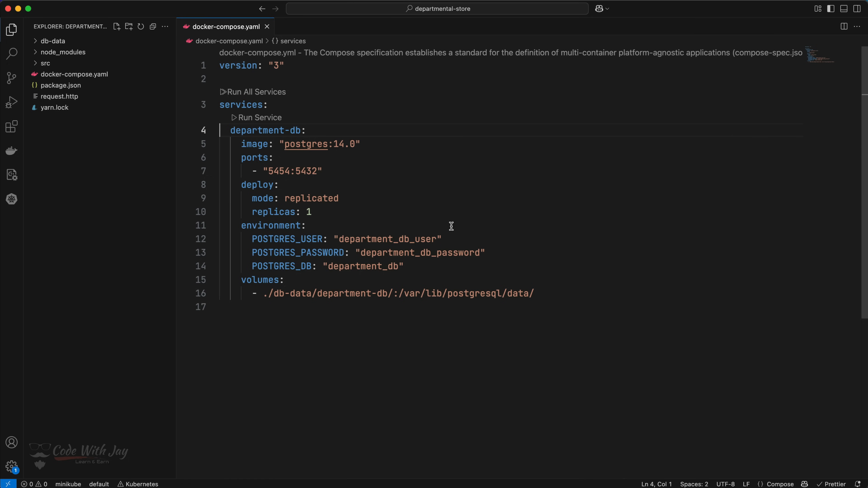
{"action": "mouse_move", "coordinate": [620, 218]}
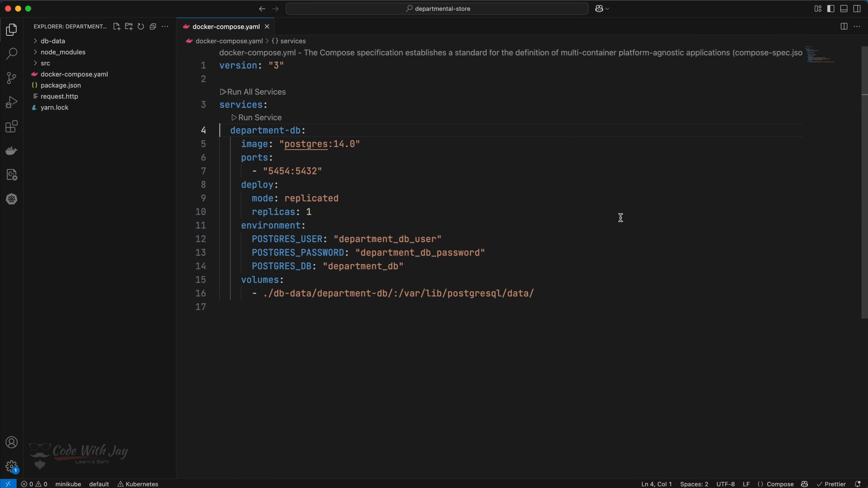
{"action": "mouse_move", "coordinate": [229, 163]}
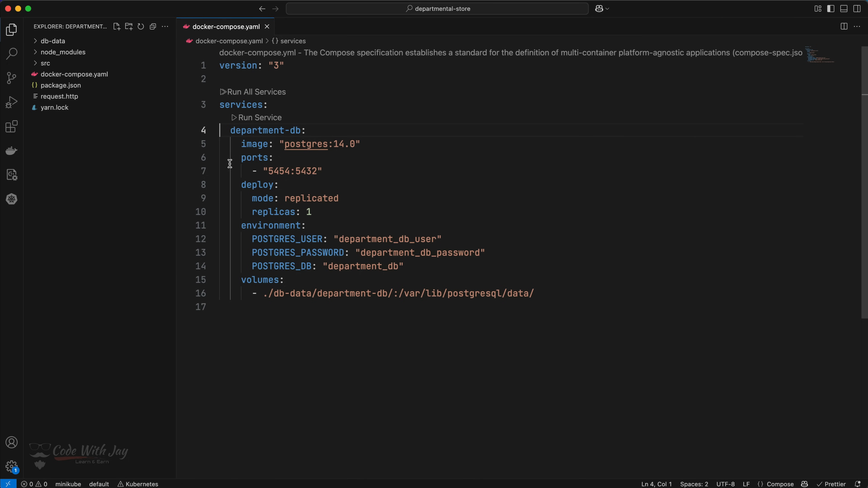
{"action": "left_click", "coordinate": [359, 144]}
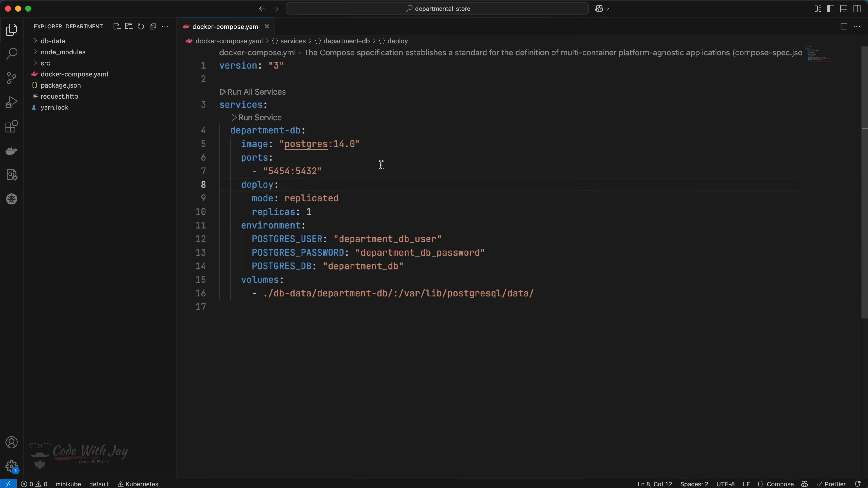
{"action": "mouse_move", "coordinate": [342, 103]}
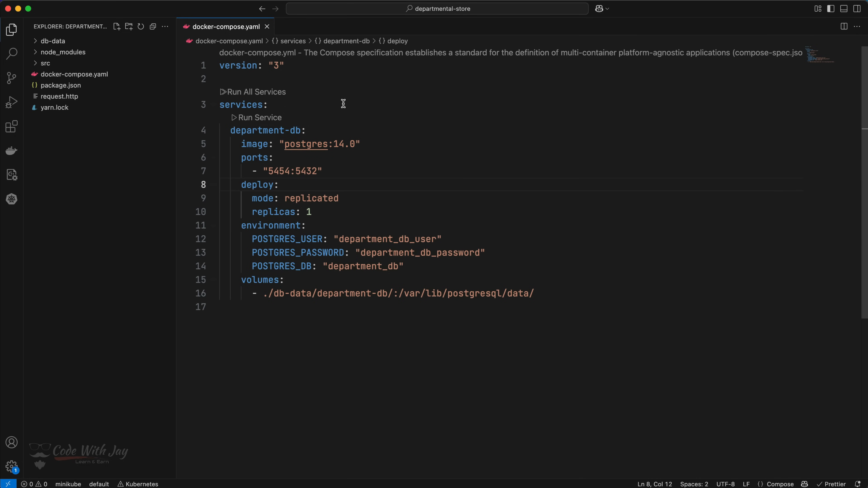
{"action": "mouse_move", "coordinate": [507, 176]}
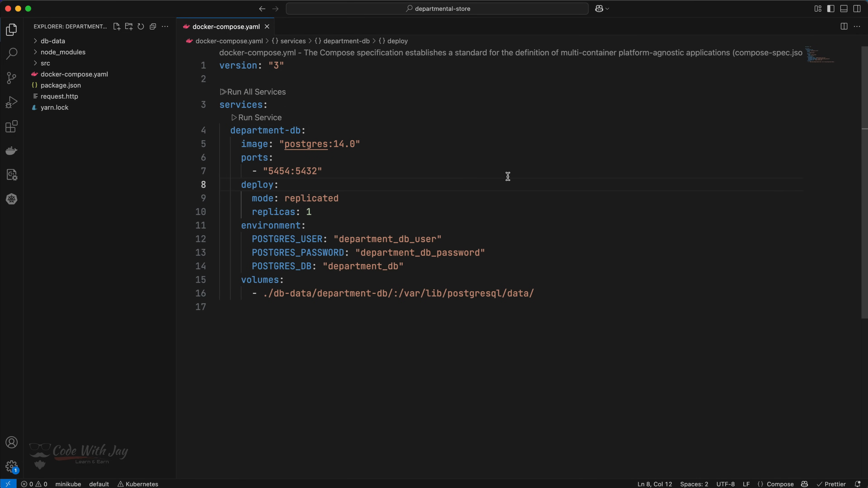
{"action": "mouse_move", "coordinate": [509, 176]}
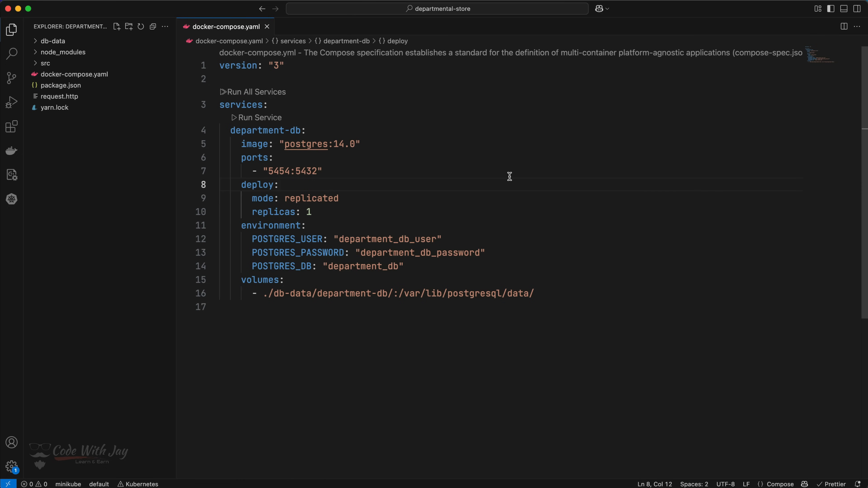
{"action": "mouse_move", "coordinate": [543, 325]}
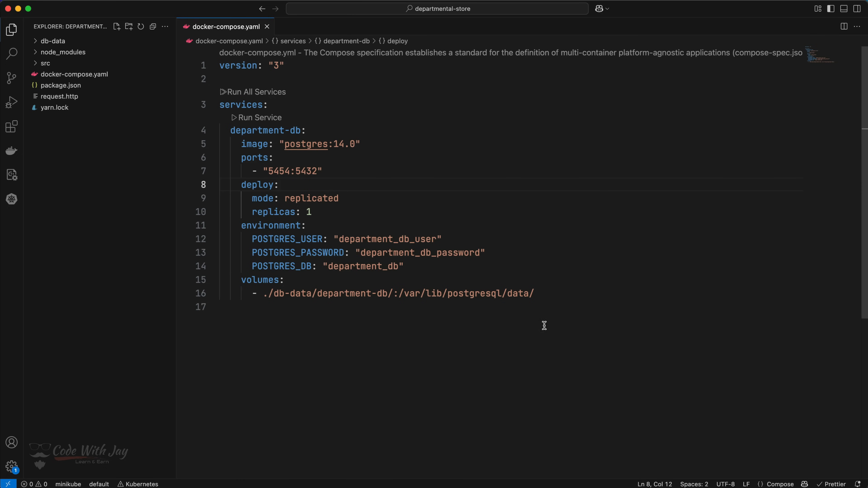
{"action": "mouse_move", "coordinate": [354, 153]}
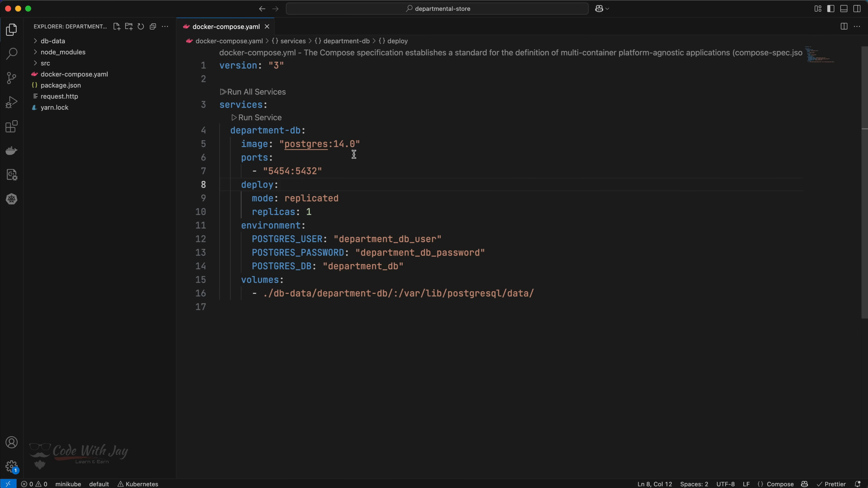
{"action": "left_click", "coordinate": [360, 144]}
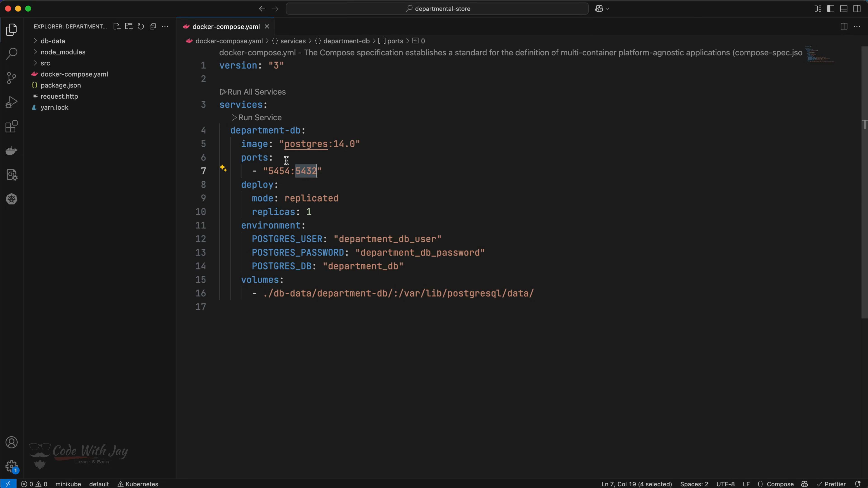
{"action": "mouse_move", "coordinate": [305, 198]}
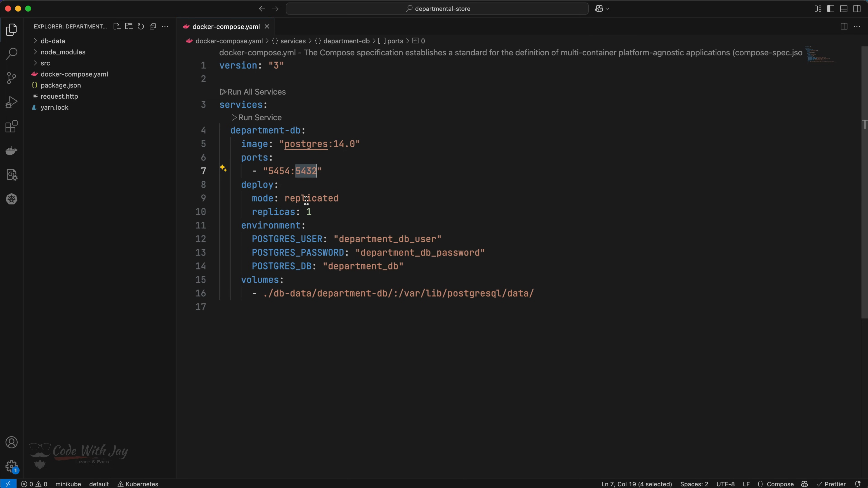
{"action": "mouse_move", "coordinate": [233, 131]}
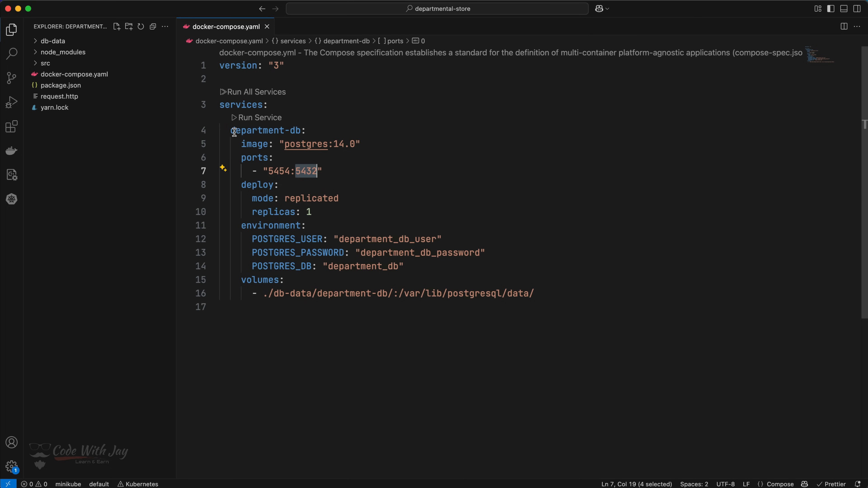
{"action": "mouse_move", "coordinate": [333, 143]}
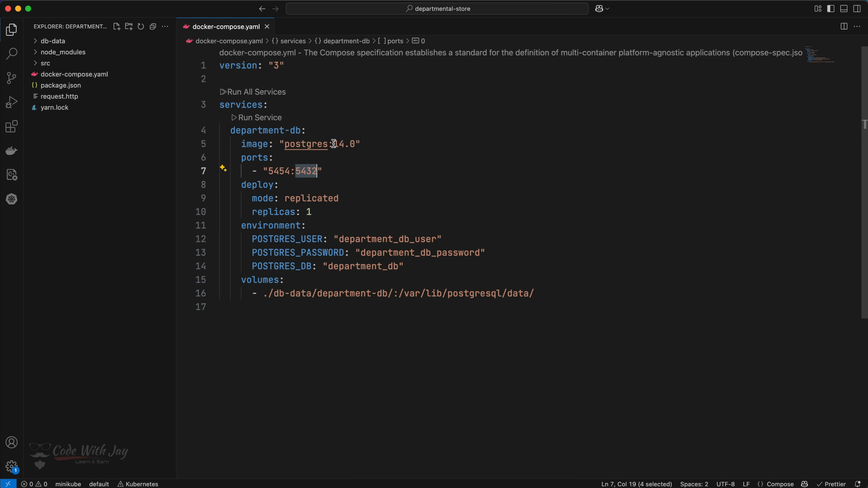
{"action": "mouse_move", "coordinate": [298, 182]}
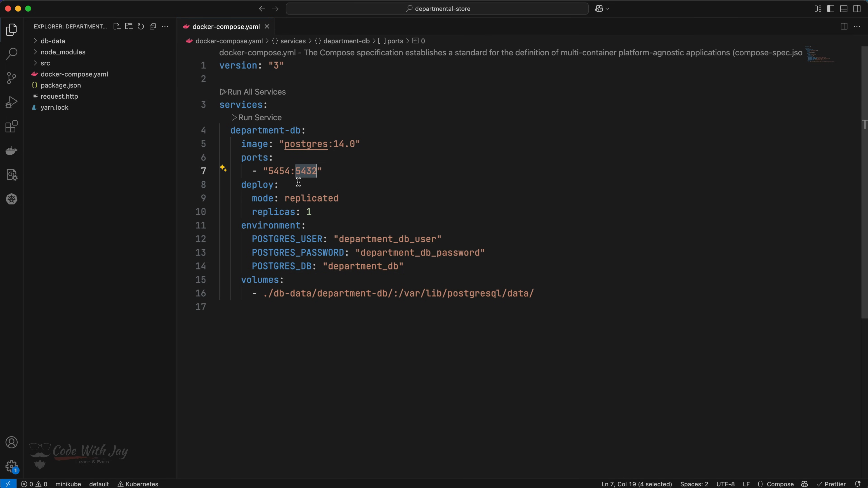
{"action": "mouse_move", "coordinate": [308, 171]}
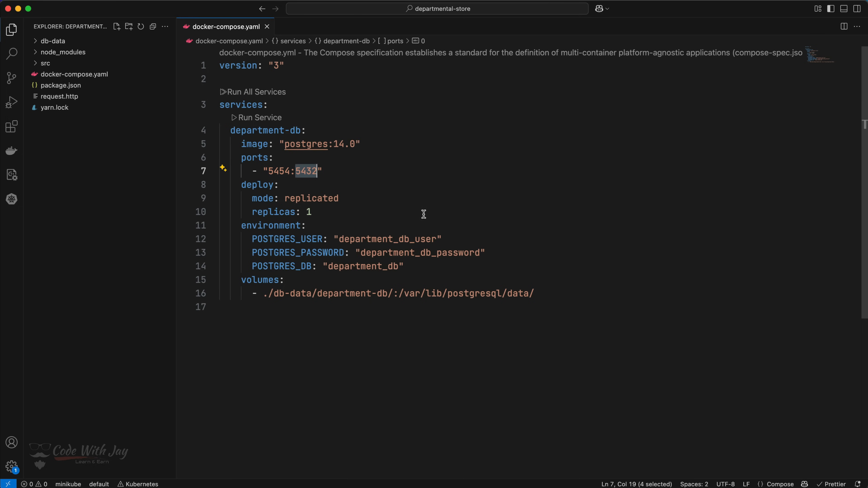
{"action": "mouse_move", "coordinate": [388, 244]}
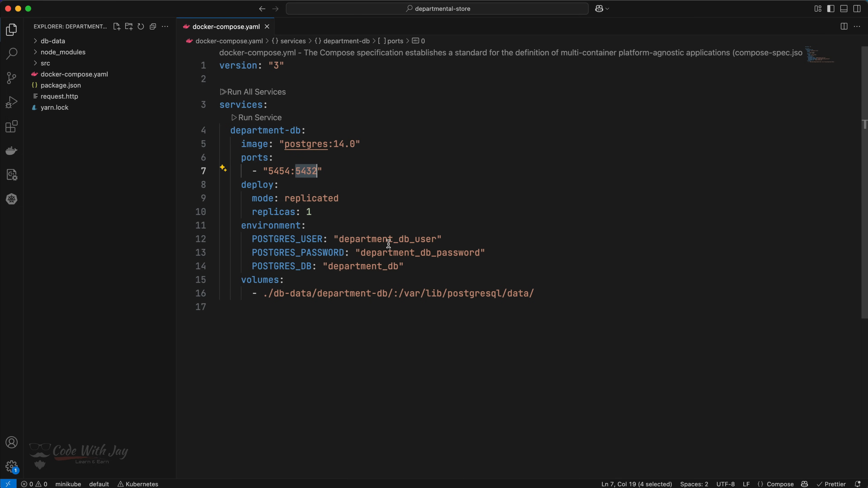
{"action": "mouse_move", "coordinate": [269, 212]}
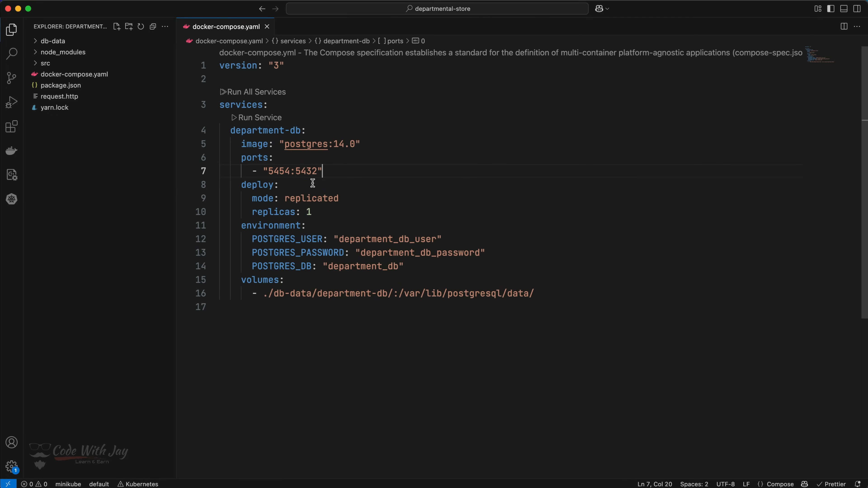
{"action": "mouse_move", "coordinate": [330, 177]}
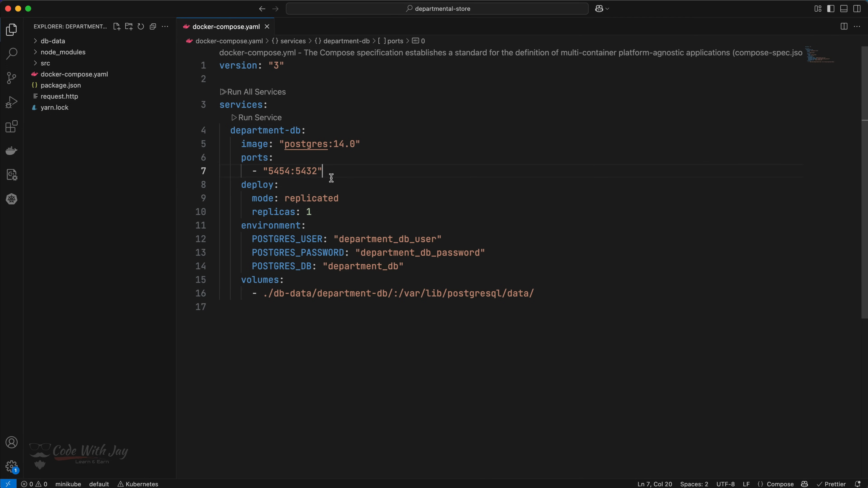
{"action": "mouse_move", "coordinate": [311, 193]}
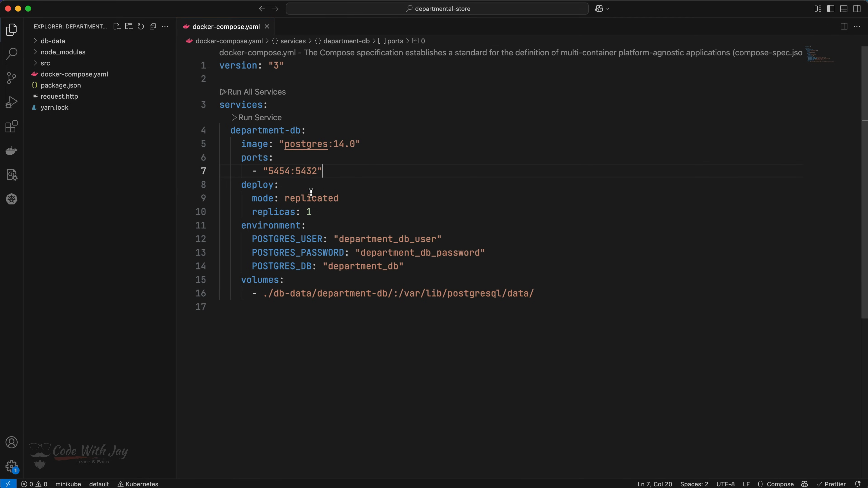
{"action": "mouse_move", "coordinate": [286, 178]}
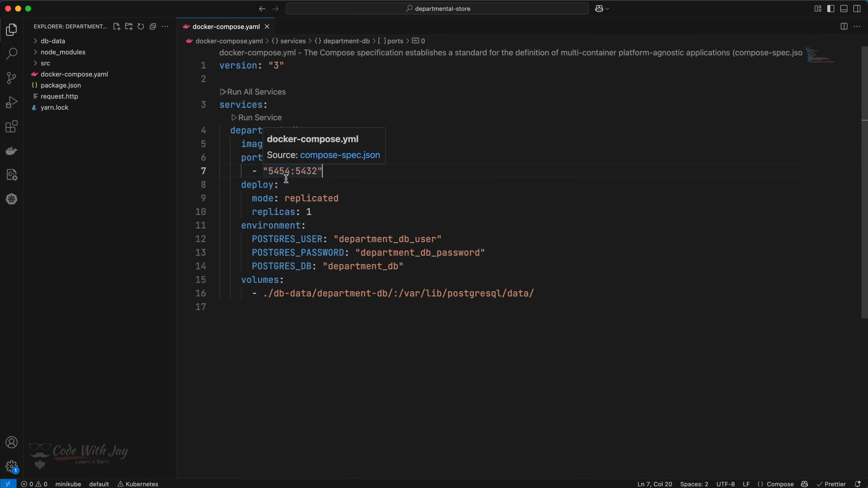
{"action": "mouse_move", "coordinate": [289, 185]}
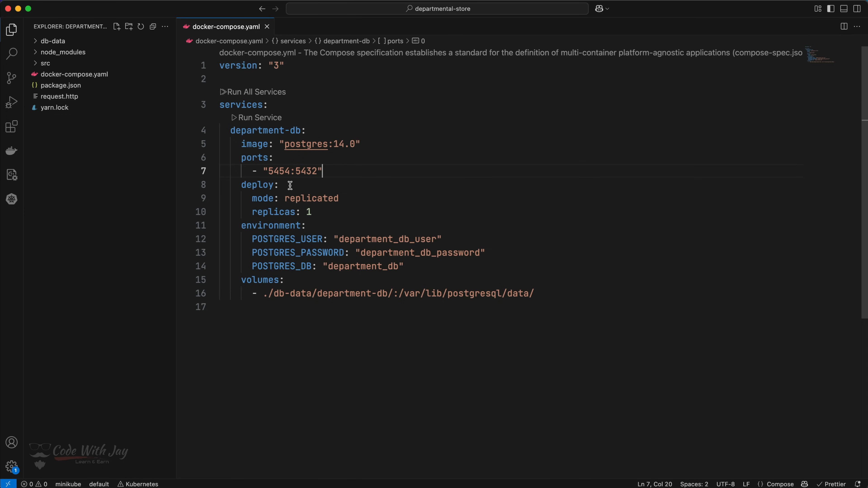
{"action": "mouse_move", "coordinate": [394, 183]}
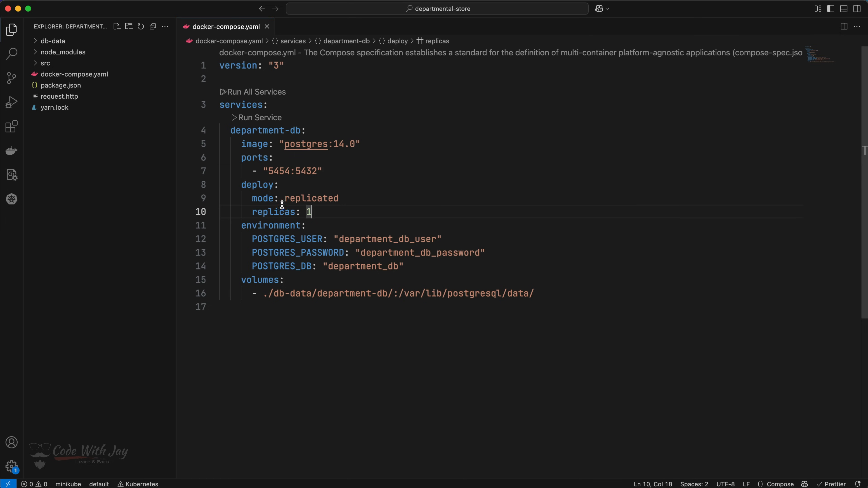
{"action": "mouse_move", "coordinate": [316, 219]}
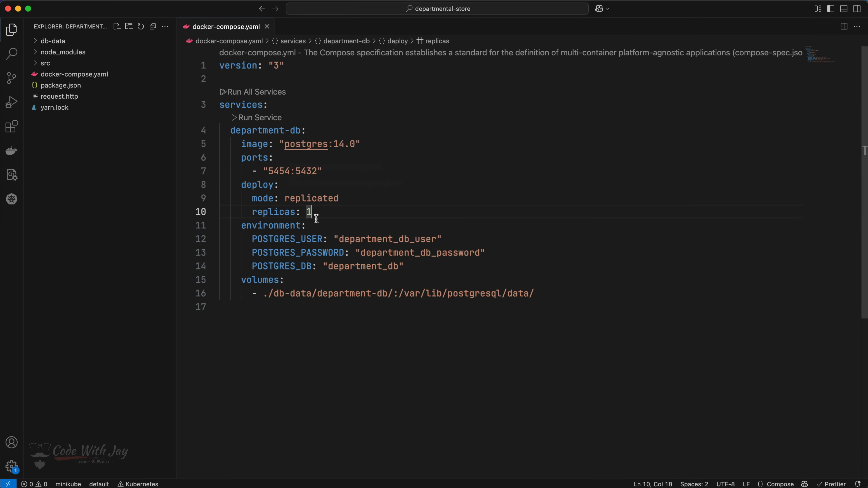
{"action": "mouse_move", "coordinate": [347, 212]}
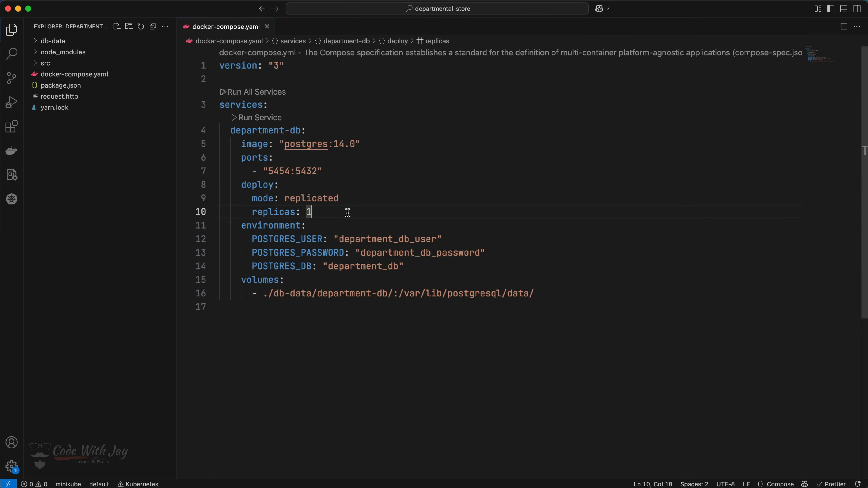
{"action": "mouse_move", "coordinate": [409, 208]}
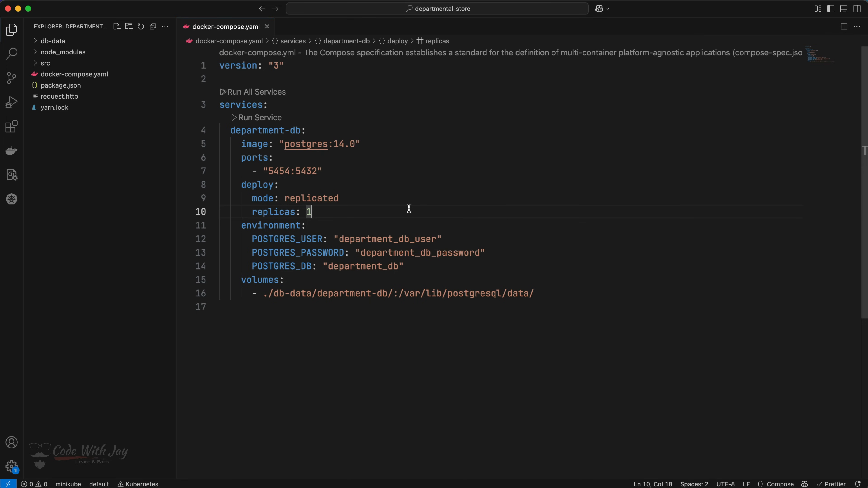
{"action": "mouse_move", "coordinate": [377, 205]}
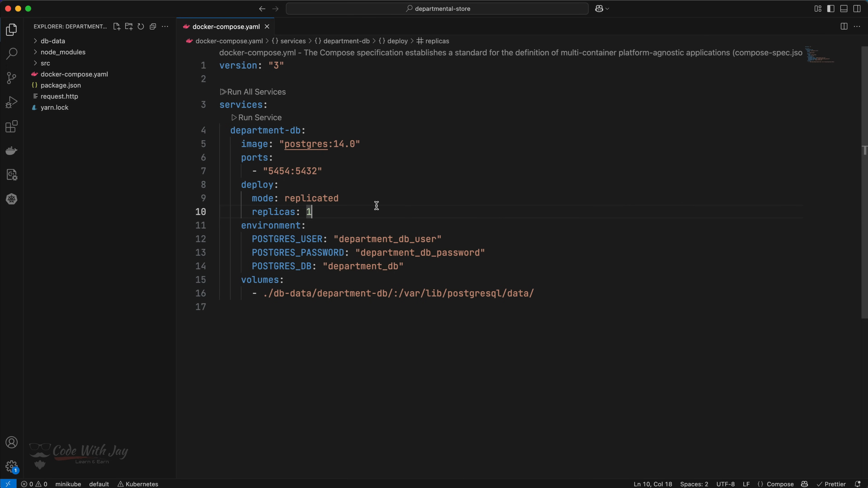
{"action": "mouse_move", "coordinate": [370, 205]}
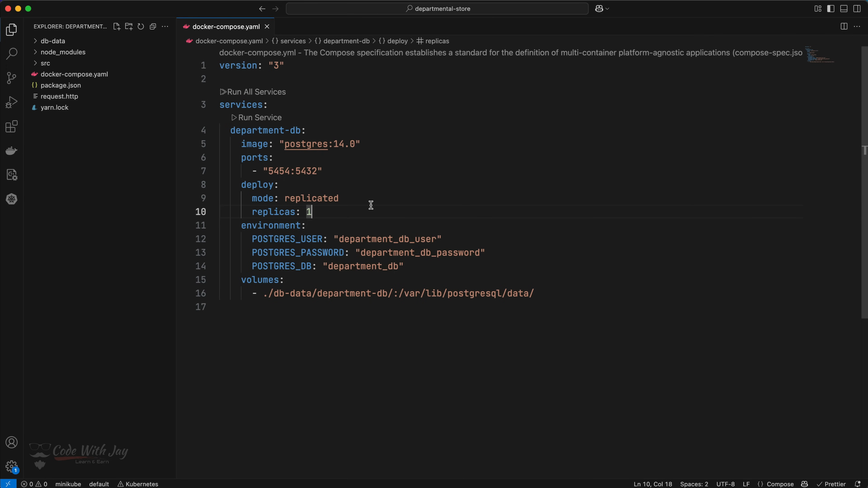
{"action": "mouse_move", "coordinate": [338, 209]}
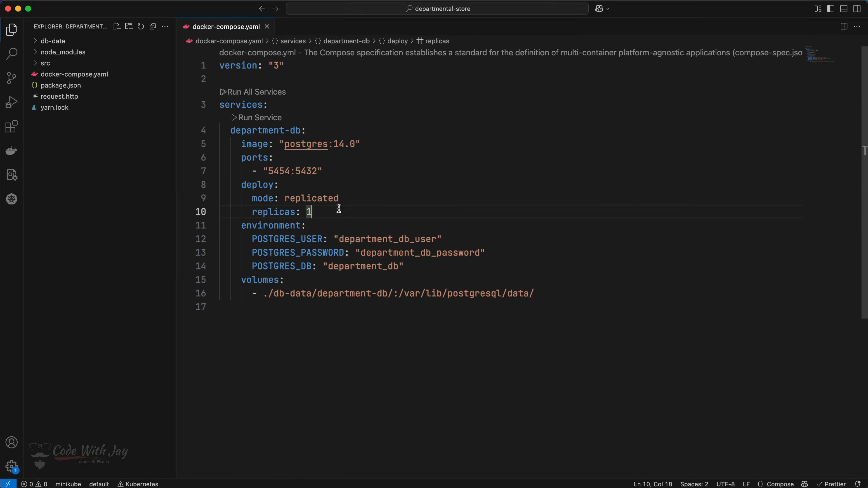
{"action": "mouse_move", "coordinate": [383, 205]}
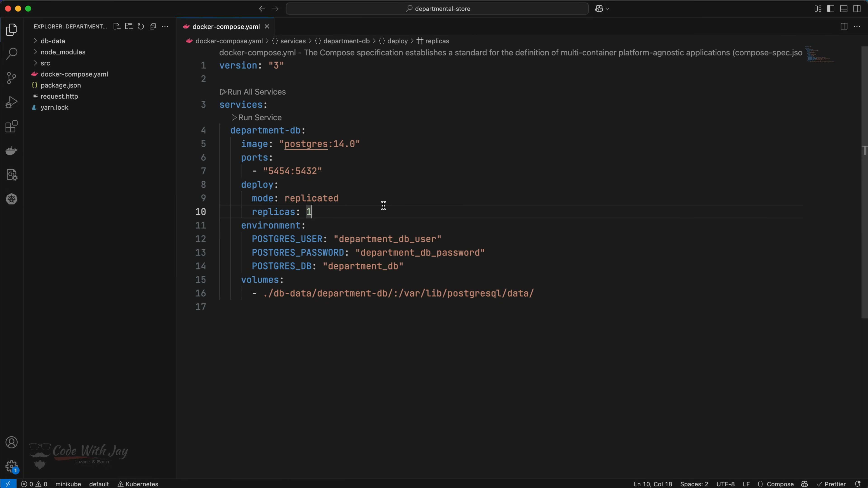
{"action": "mouse_move", "coordinate": [434, 194]}
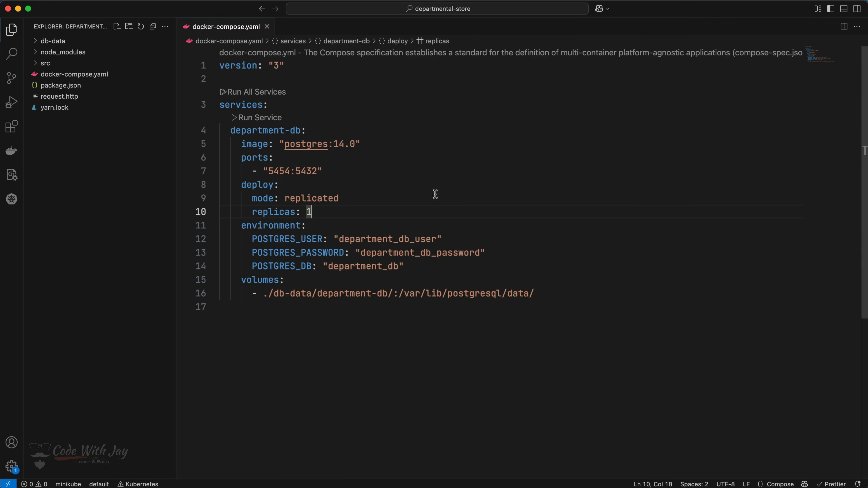
{"action": "double_click", "coordinate": [288, 203]}
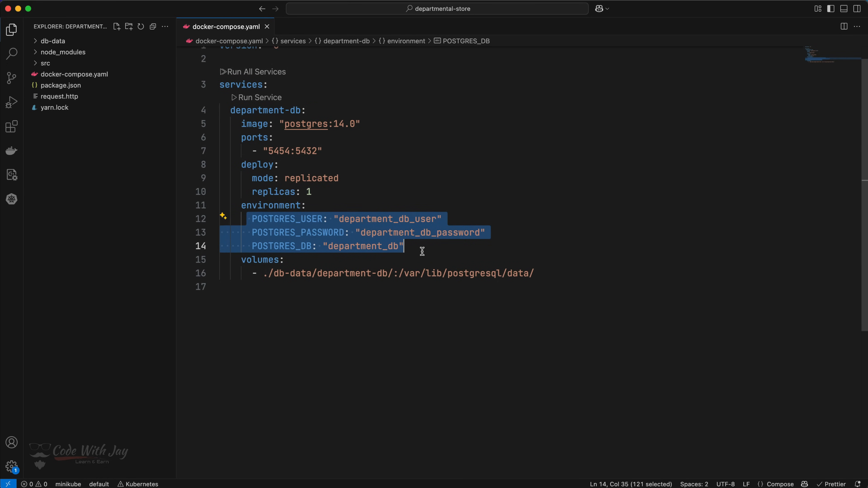
{"action": "left_click", "coordinate": [404, 246]}
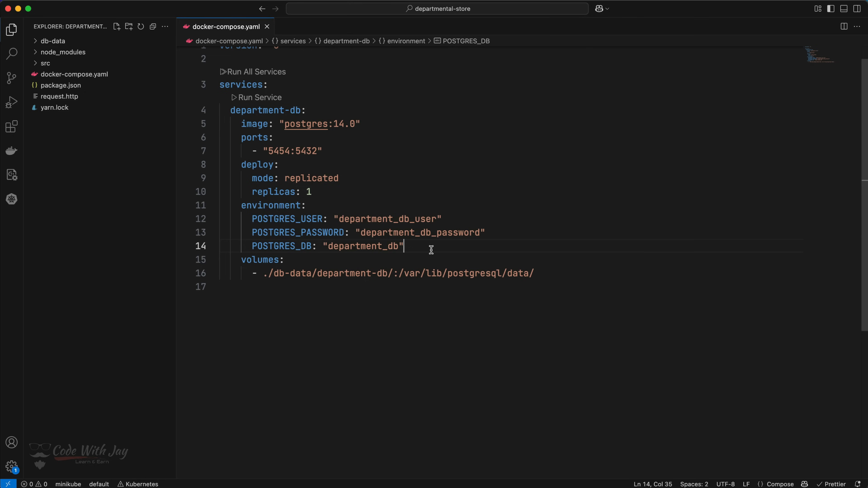
{"action": "mouse_move", "coordinate": [268, 244]}
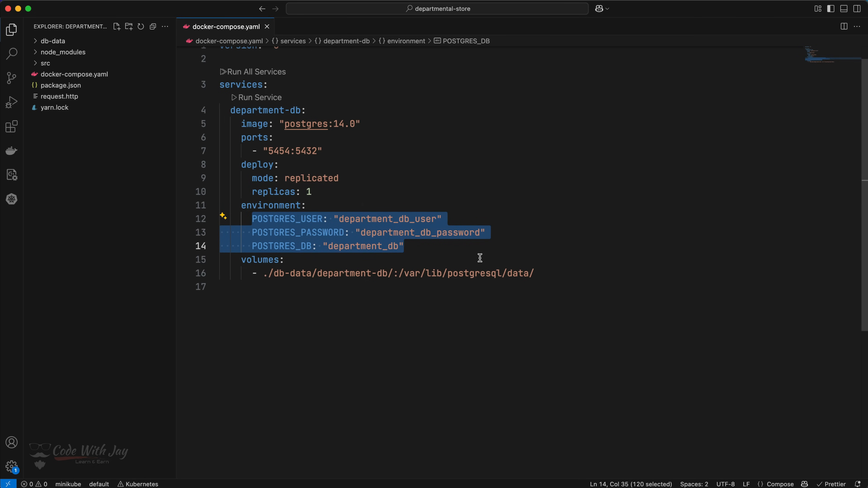
{"action": "mouse_move", "coordinate": [406, 142]}
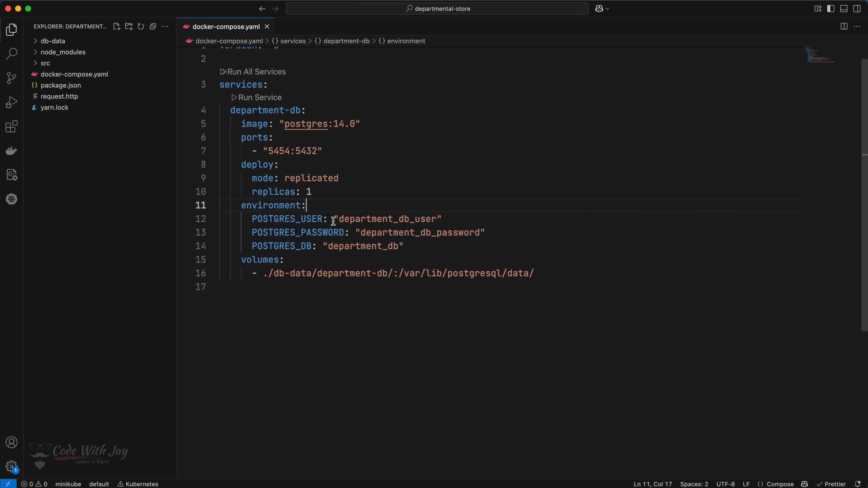
{"action": "double_click", "coordinate": [386, 218]}
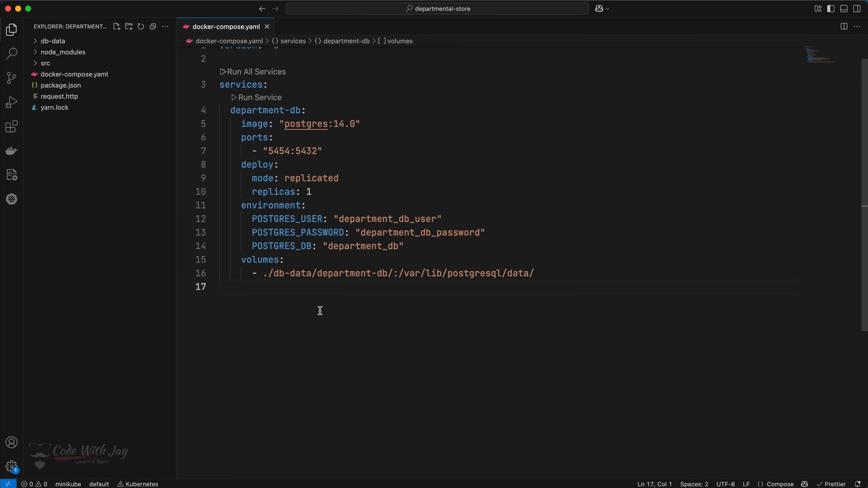
{"action": "left_click_drag", "start_coordinate": [264, 273], "coordinate": [386, 273]}
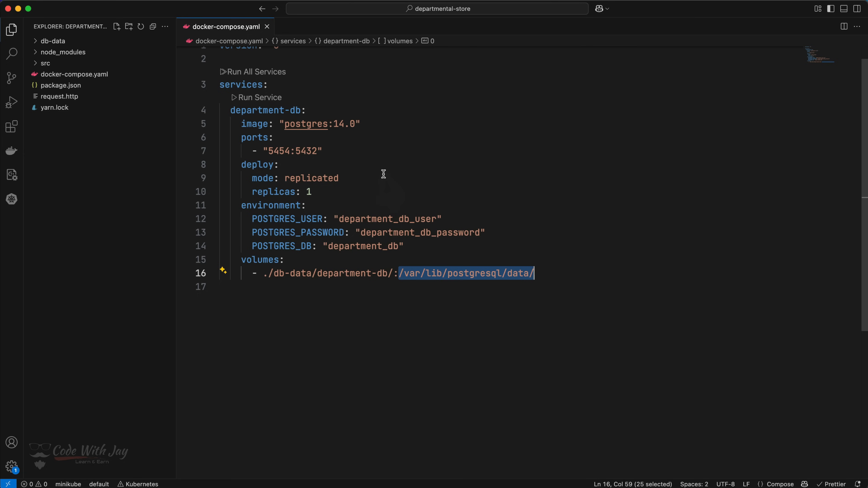
{"action": "mouse_move", "coordinate": [348, 168]}
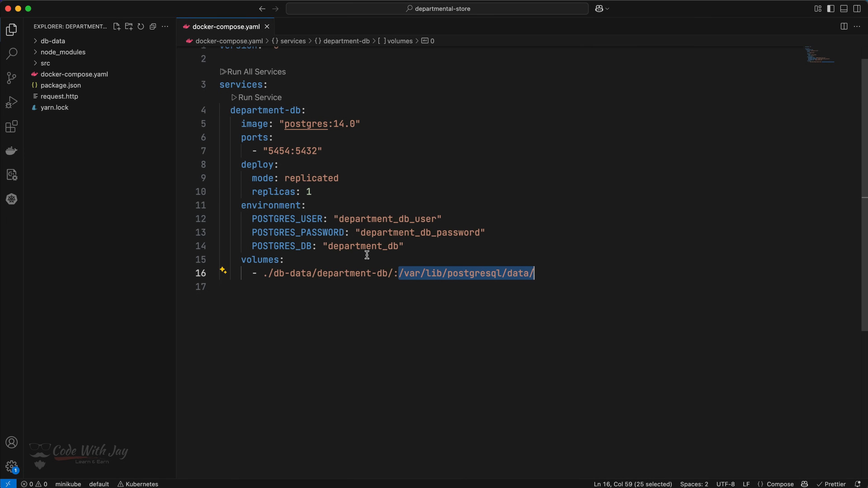
{"action": "mouse_move", "coordinate": [467, 214]}
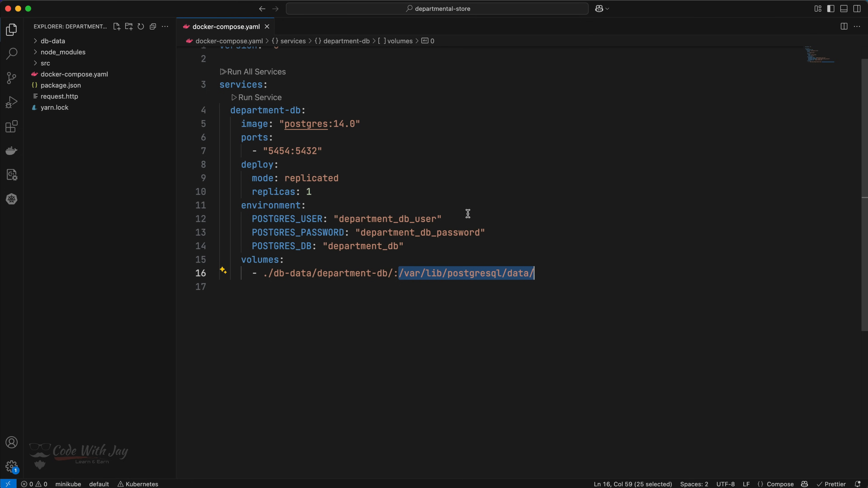
{"action": "mouse_move", "coordinate": [365, 106]}
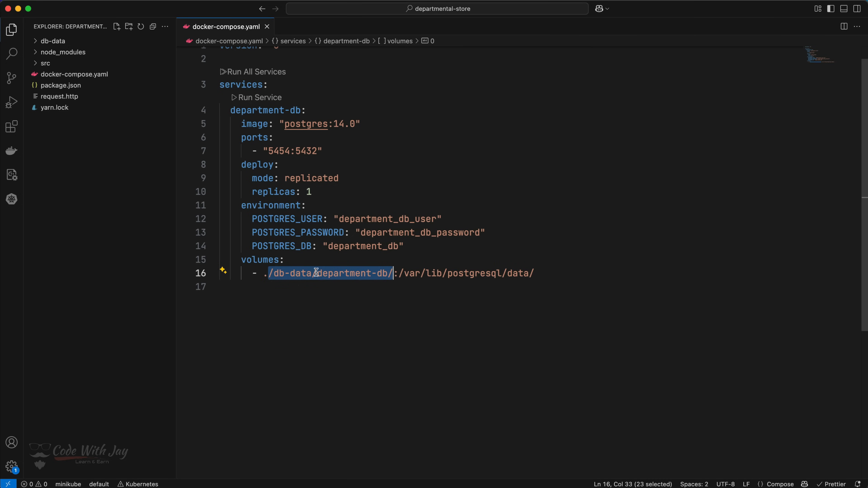
{"action": "mouse_move", "coordinate": [253, 138]}
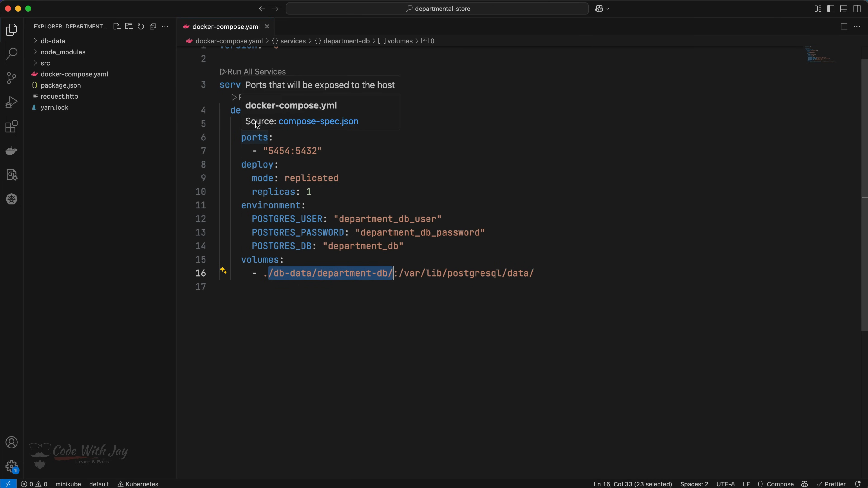
{"action": "mouse_move", "coordinate": [419, 171]}
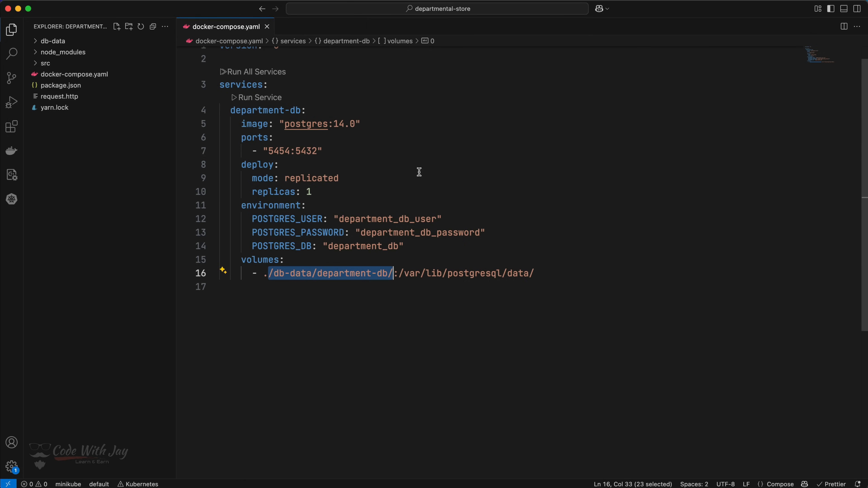
{"action": "mouse_move", "coordinate": [376, 289]}
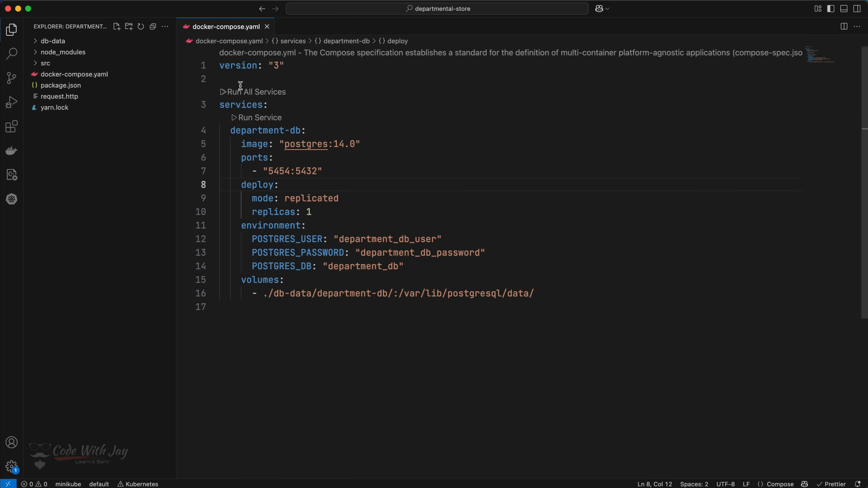
{"action": "mouse_move", "coordinate": [263, 157]}
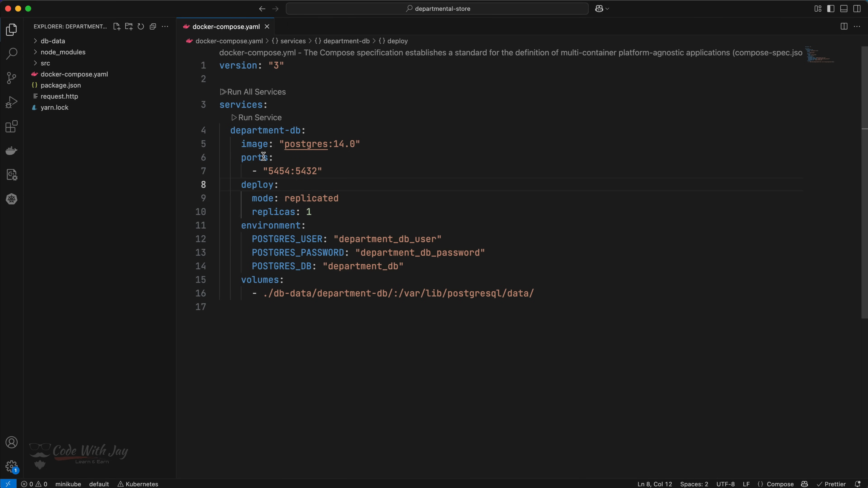
{"action": "mouse_move", "coordinate": [456, 187]}
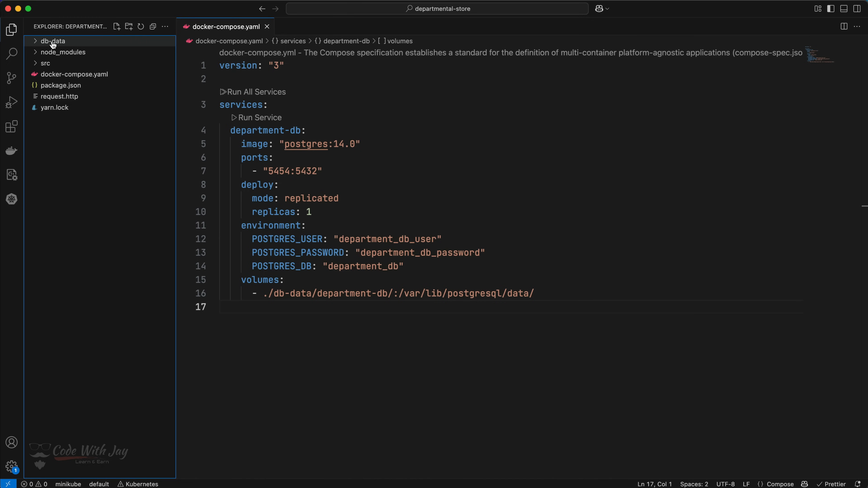
Remove the existing db-data folder via its Explorer context menu.
{"action": "right_click", "coordinate": [52, 41]}
{"action": "type", "text": "docker compose up"}
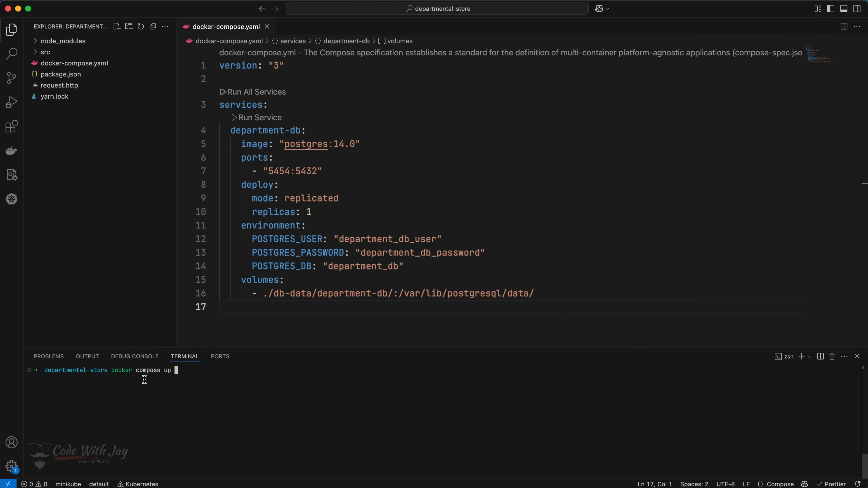
{"action": "mouse_move", "coordinate": [247, 370]}
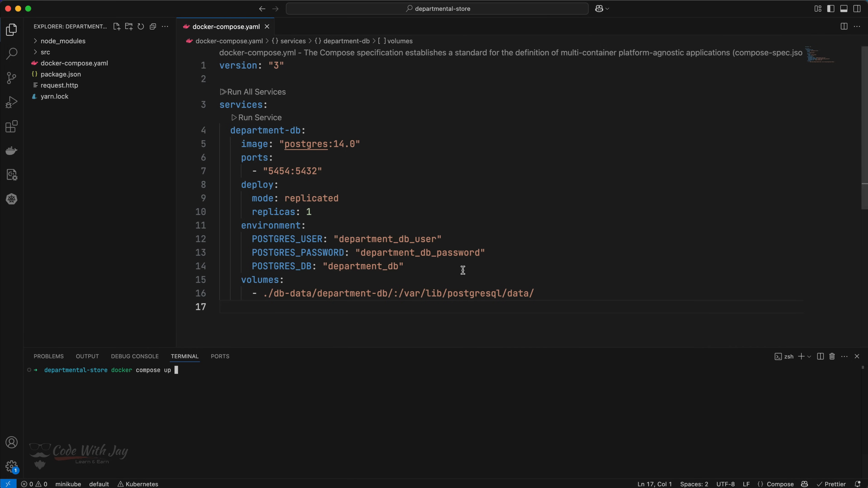
{"action": "mouse_move", "coordinate": [426, 208]}
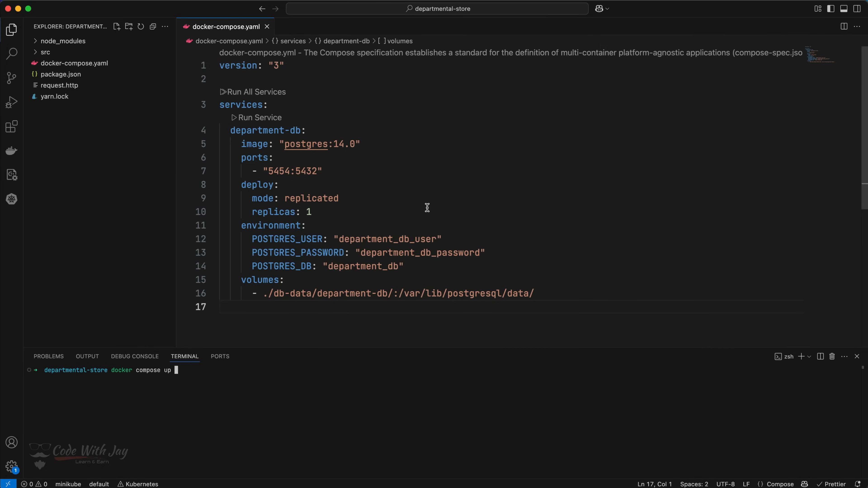
{"action": "mouse_move", "coordinate": [237, 384]}
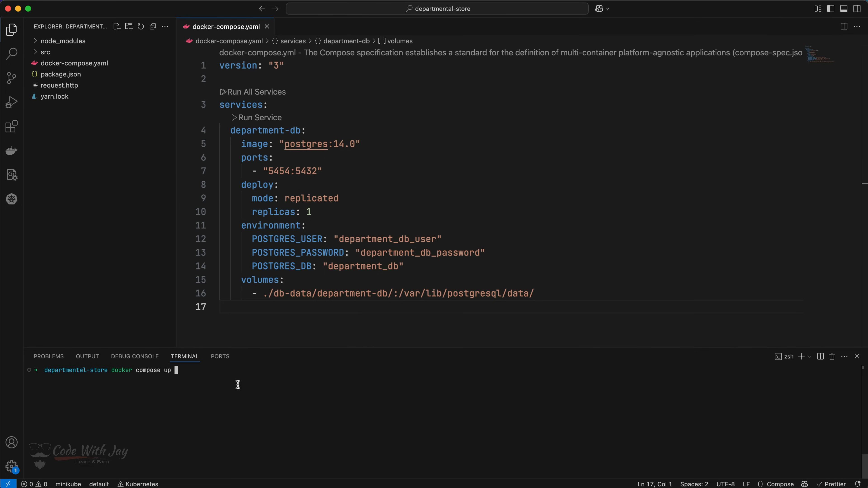
{"action": "mouse_move", "coordinate": [156, 398]}
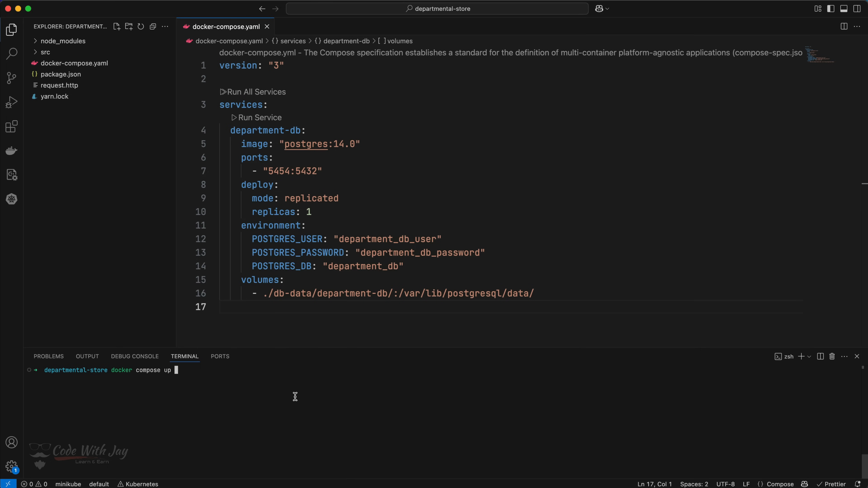
Run docker compose up and check the regenerated db-data folder's data files.
{"action": "key", "text": "enter"}
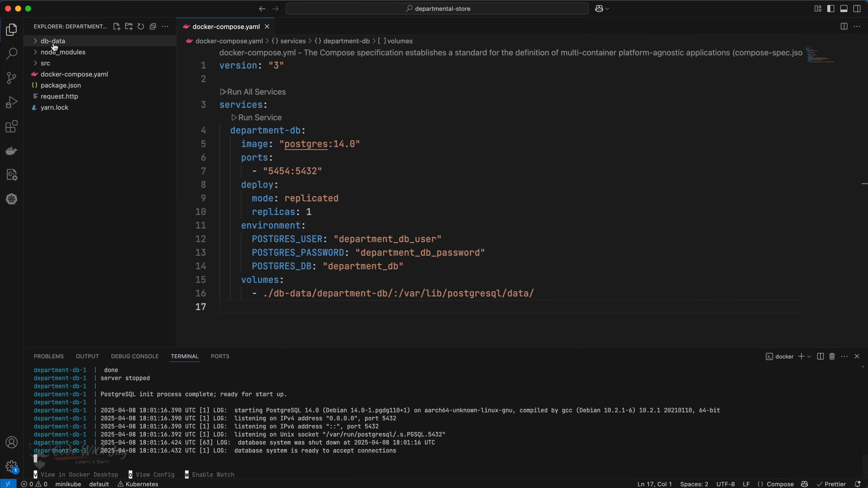
{"action": "left_click", "coordinate": [52, 41]}
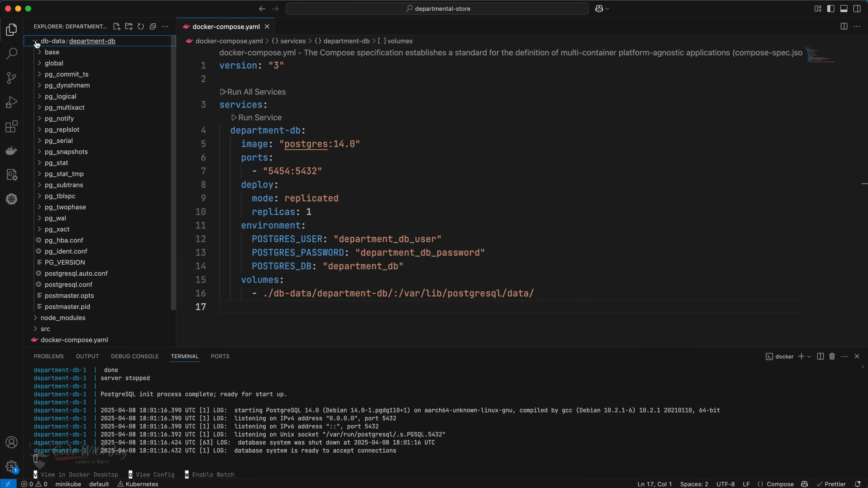
{"action": "left_click", "coordinate": [36, 44]}
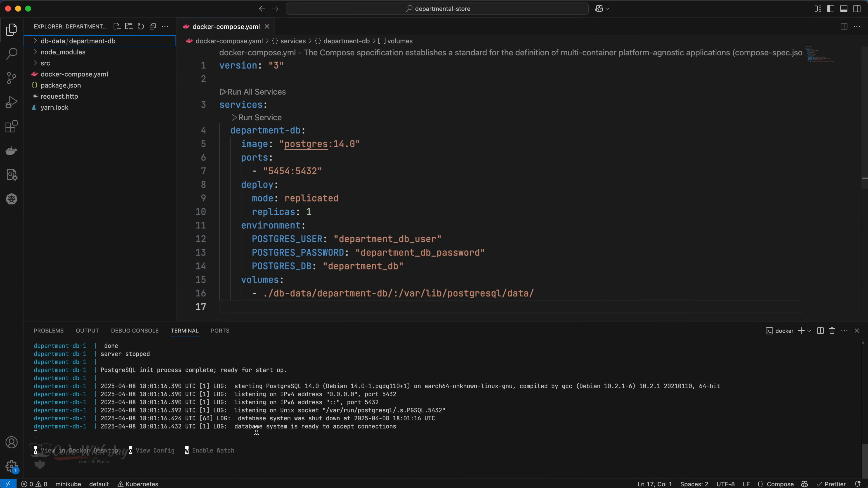
{"action": "mouse_move", "coordinate": [233, 426]}
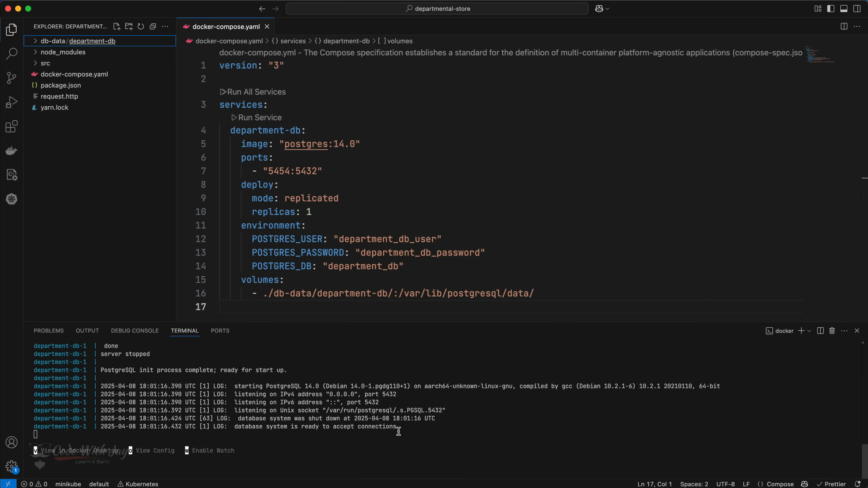
{"action": "mouse_move", "coordinate": [772, 328]}
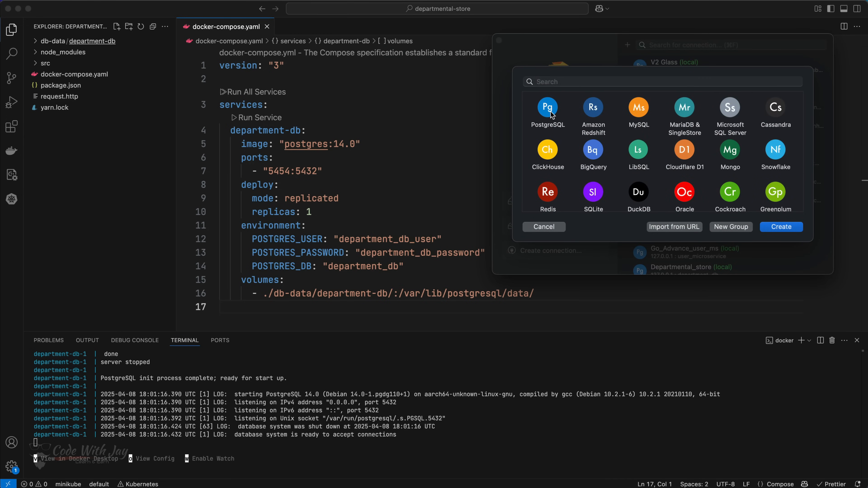
Start a PostgreSQL connection named Departmental_store with host 127.0.0.1 and port 5454.
{"action": "left_click", "coordinate": [547, 106]}
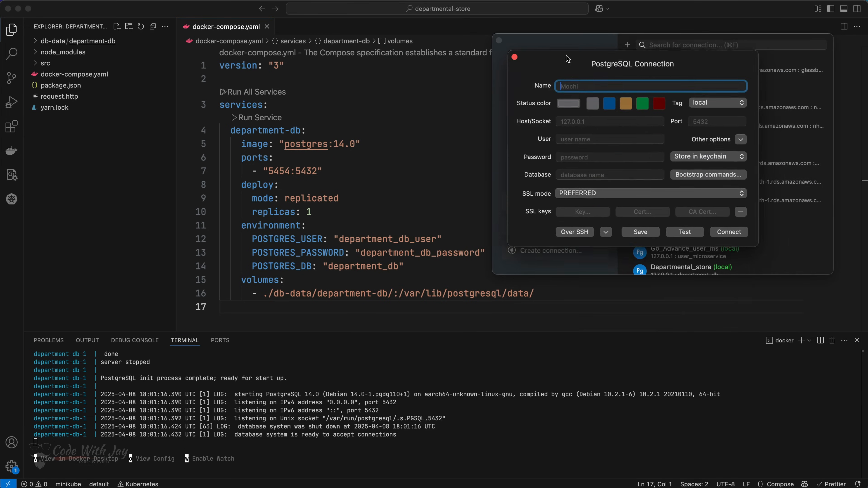
{"action": "type", "text": "De"}
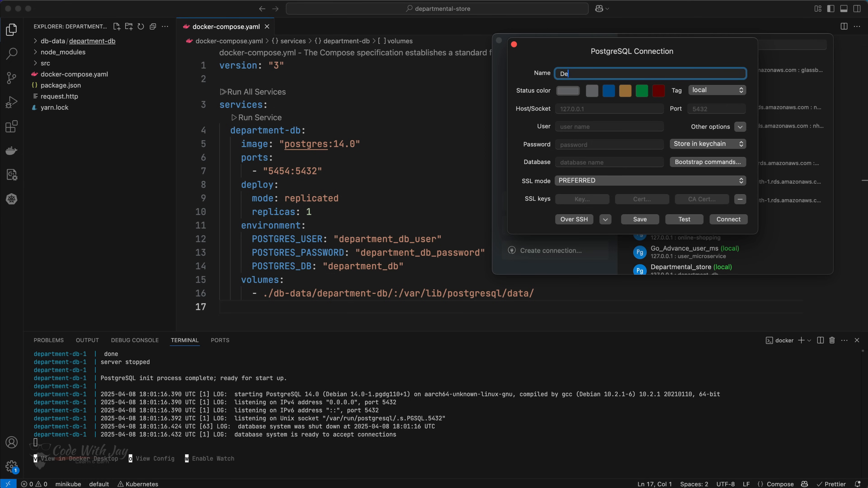
{"action": "type", "text": "partmental_store"}
{"action": "left_click", "coordinate": [608, 108]}
{"action": "type", "text": "1"}
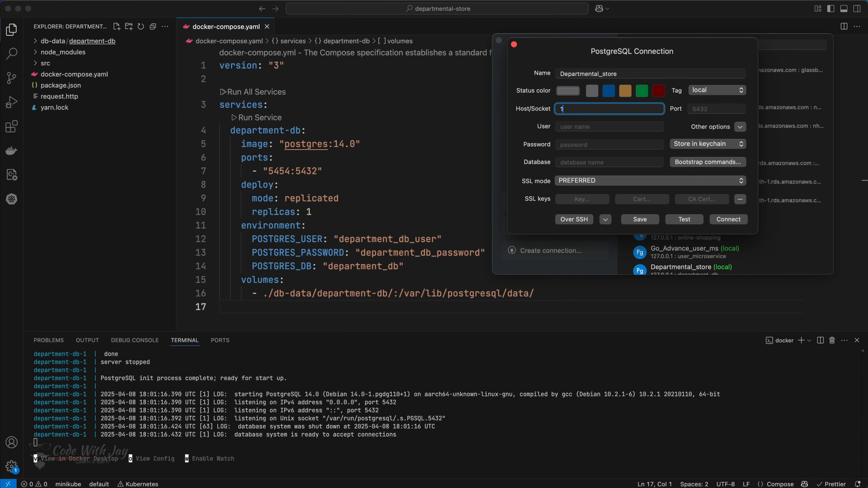
{"action": "type", "text": "27.0.0.1"}
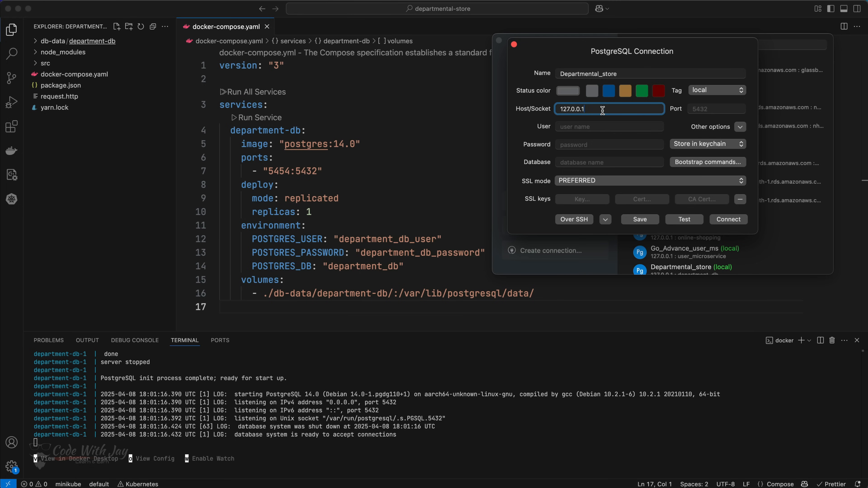
{"action": "left_click", "coordinate": [716, 108]}
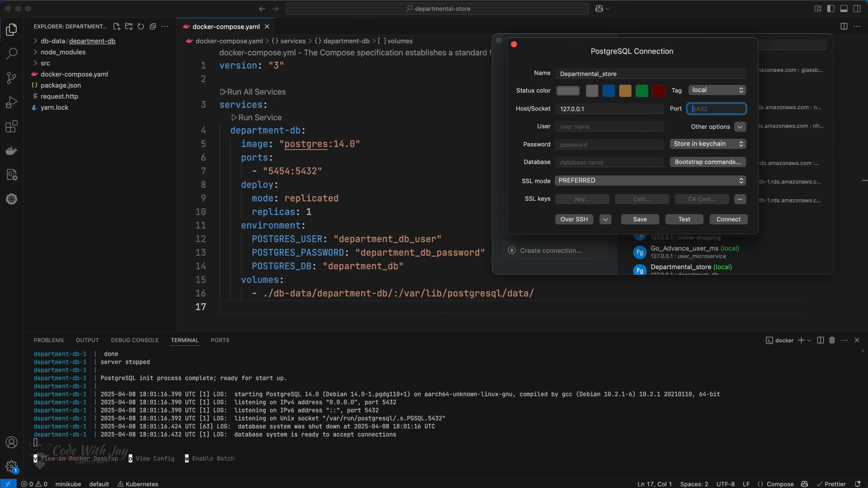
{"action": "mouse_move", "coordinate": [469, 183]}
{"action": "type", "text": "545"}
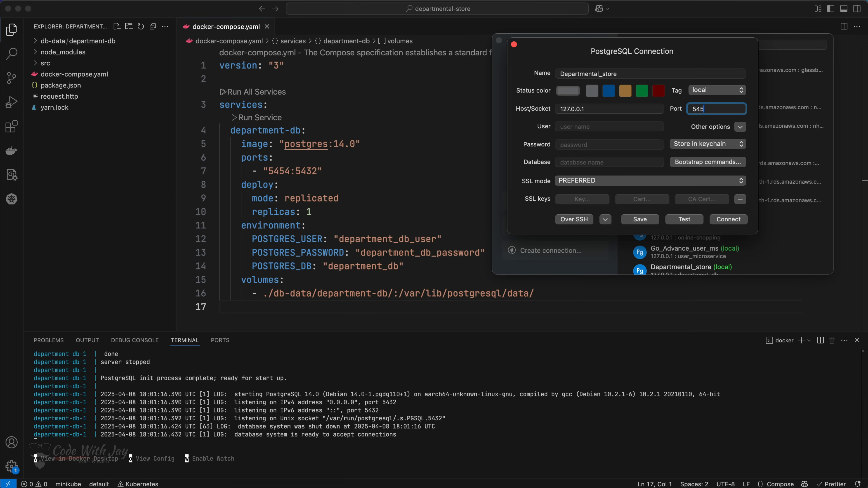
Copy the department_db credentials from the compose file and connect.
{"action": "left_click", "coordinate": [365, 224]}
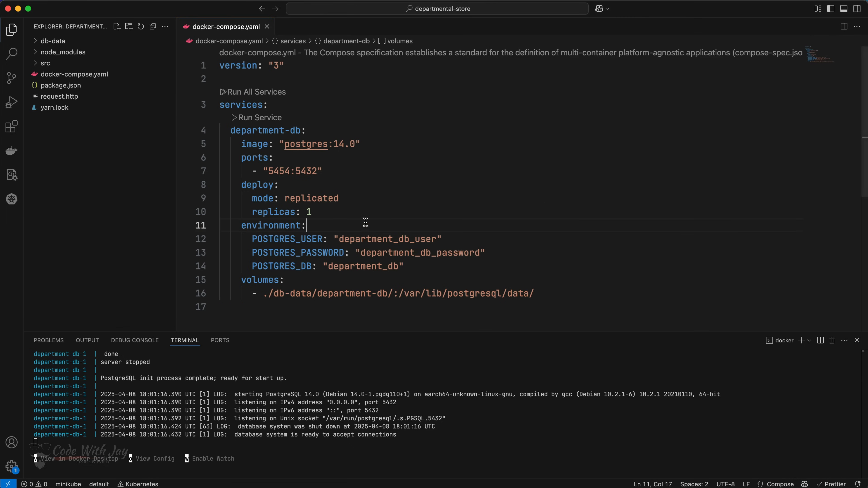
{"action": "double_click", "coordinate": [387, 238]}
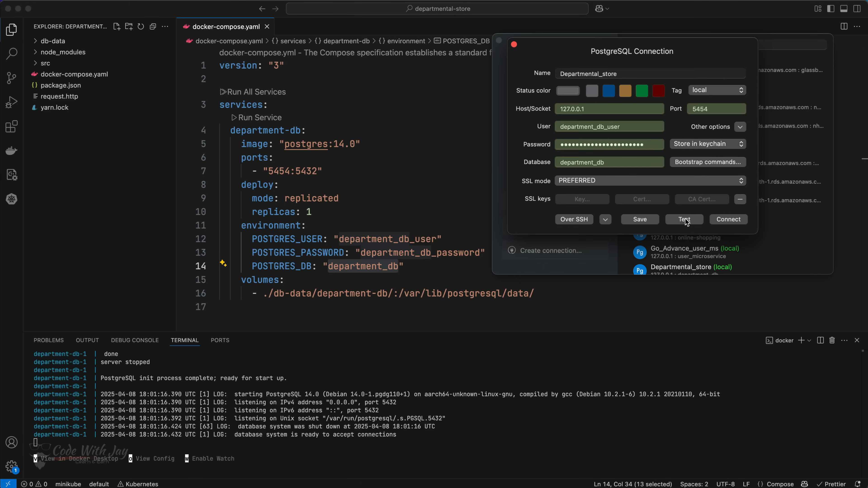
{"action": "mouse_move", "coordinate": [647, 104]}
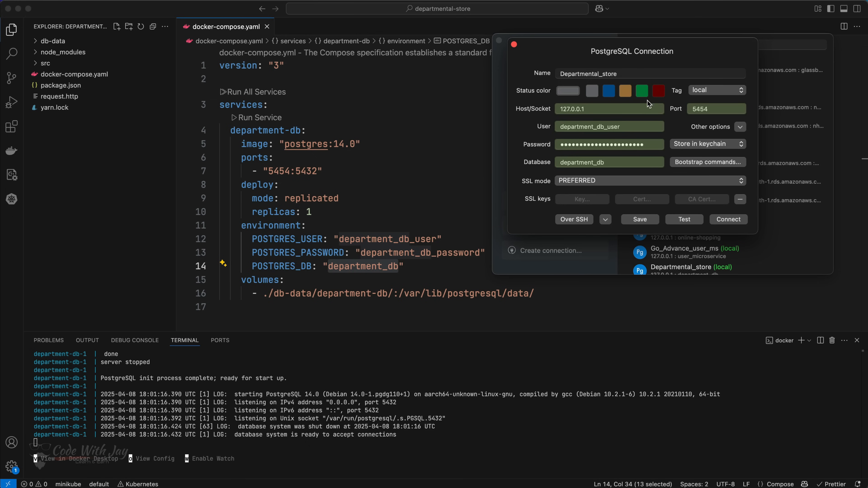
{"action": "mouse_move", "coordinate": [650, 224]}
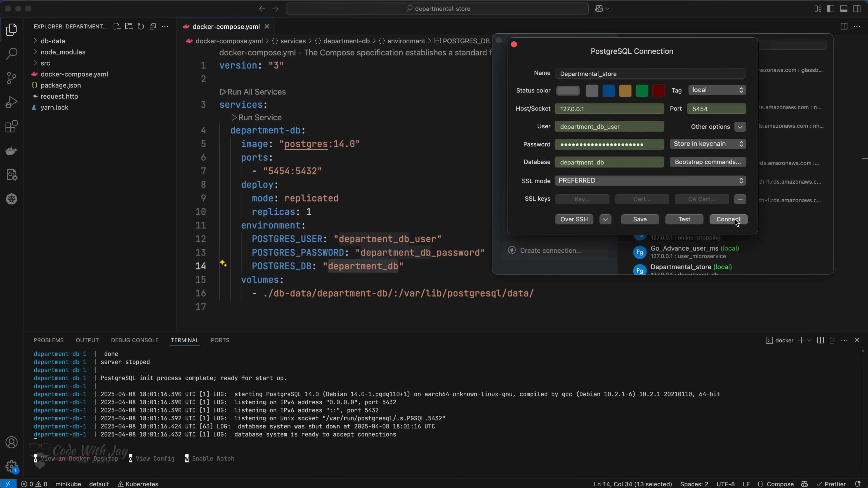
{"action": "left_click", "coordinate": [728, 219]}
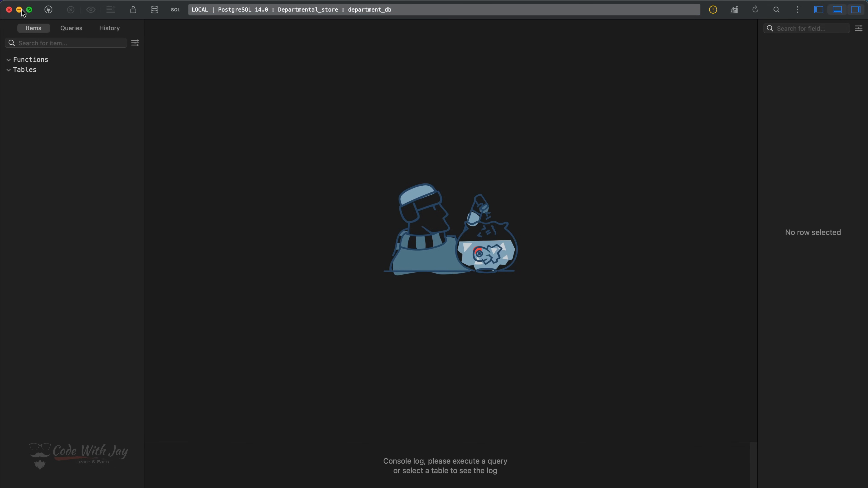
{"action": "mouse_move", "coordinate": [20, 12]}
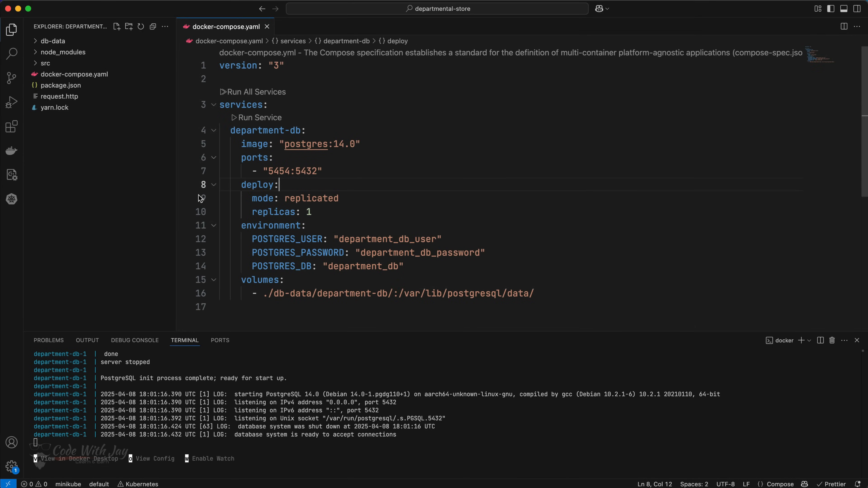
{"action": "mouse_move", "coordinate": [67, 188]}
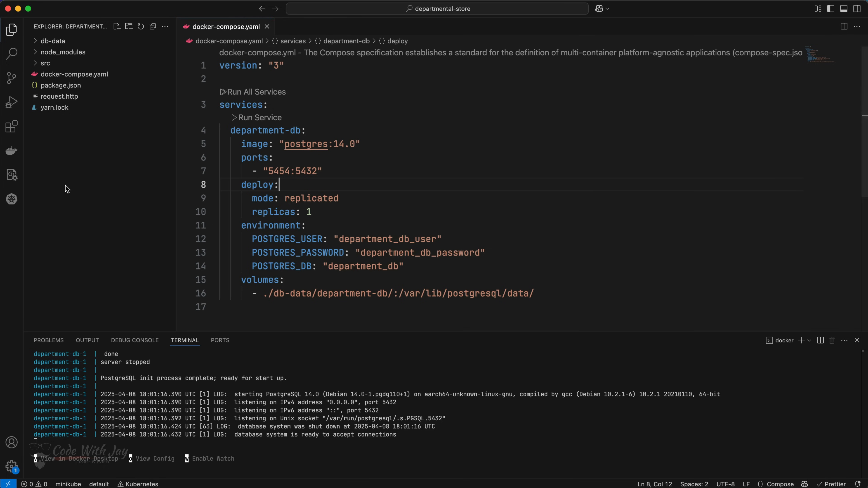
{"action": "mouse_move", "coordinate": [482, 153]}
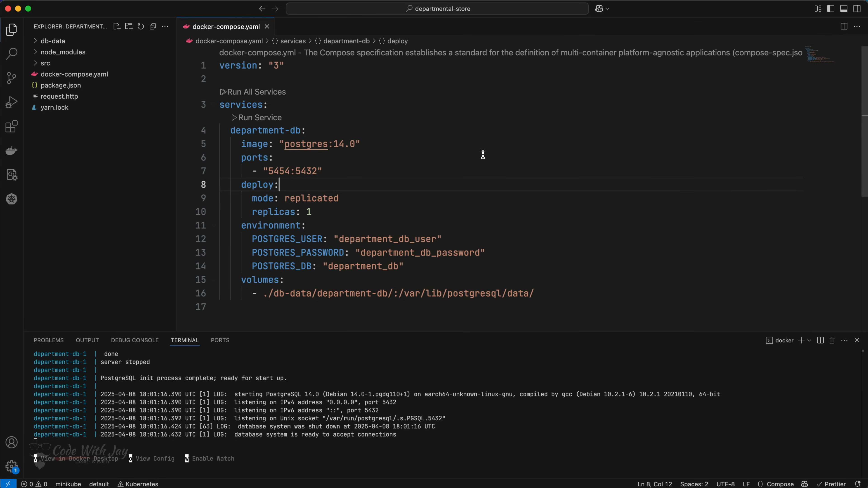
{"action": "mouse_move", "coordinate": [175, 47]}
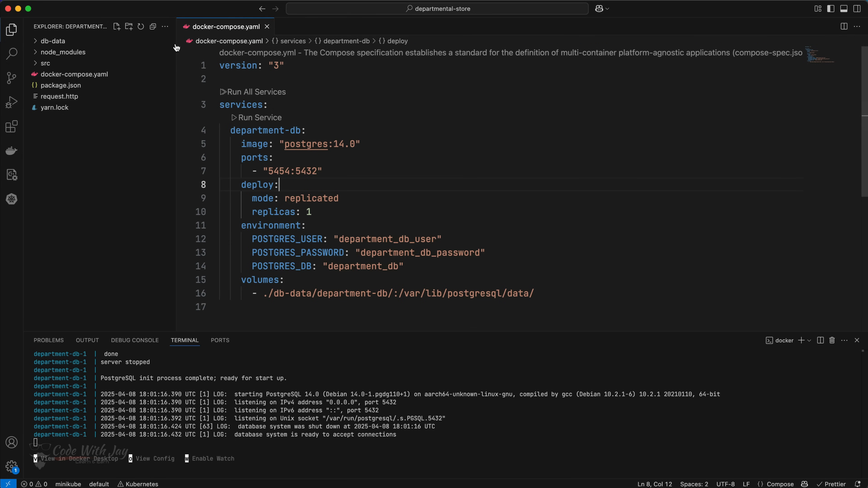
{"action": "mouse_move", "coordinate": [101, 194]}
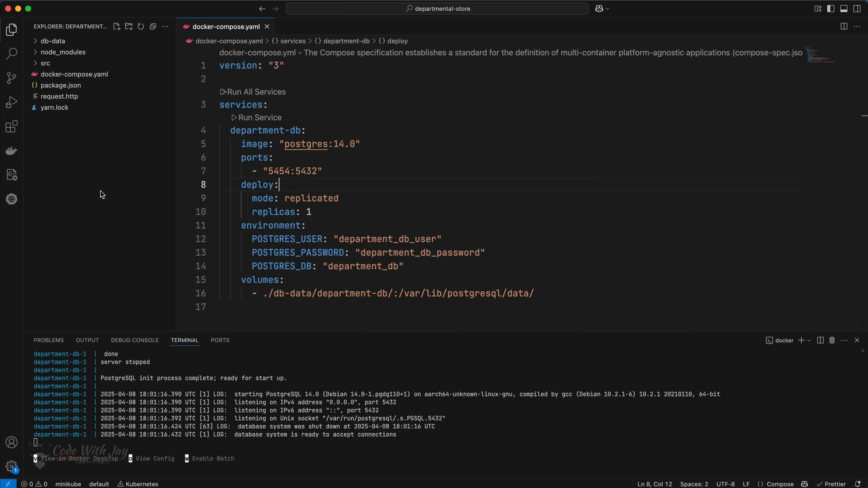
{"action": "mouse_move", "coordinate": [106, 190]}
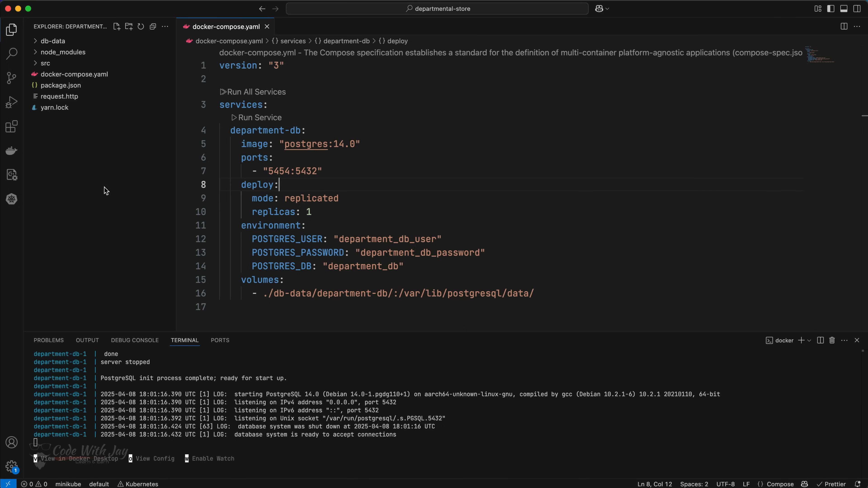
{"action": "mouse_move", "coordinate": [559, 148]}
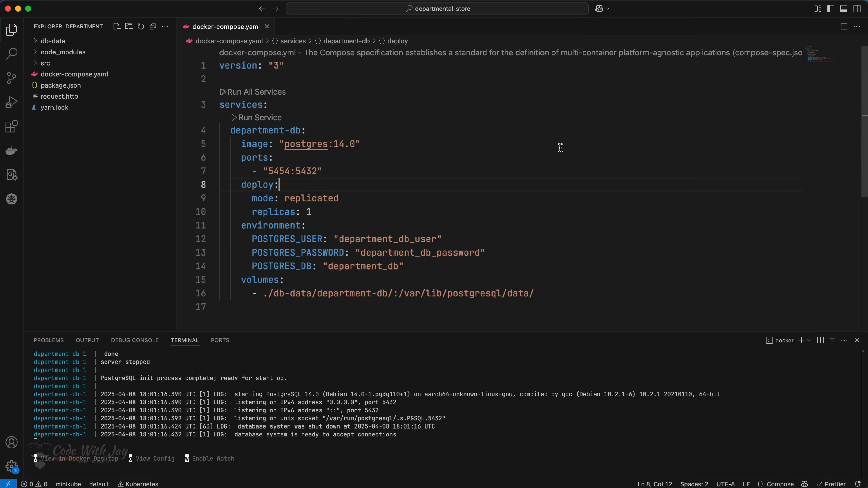